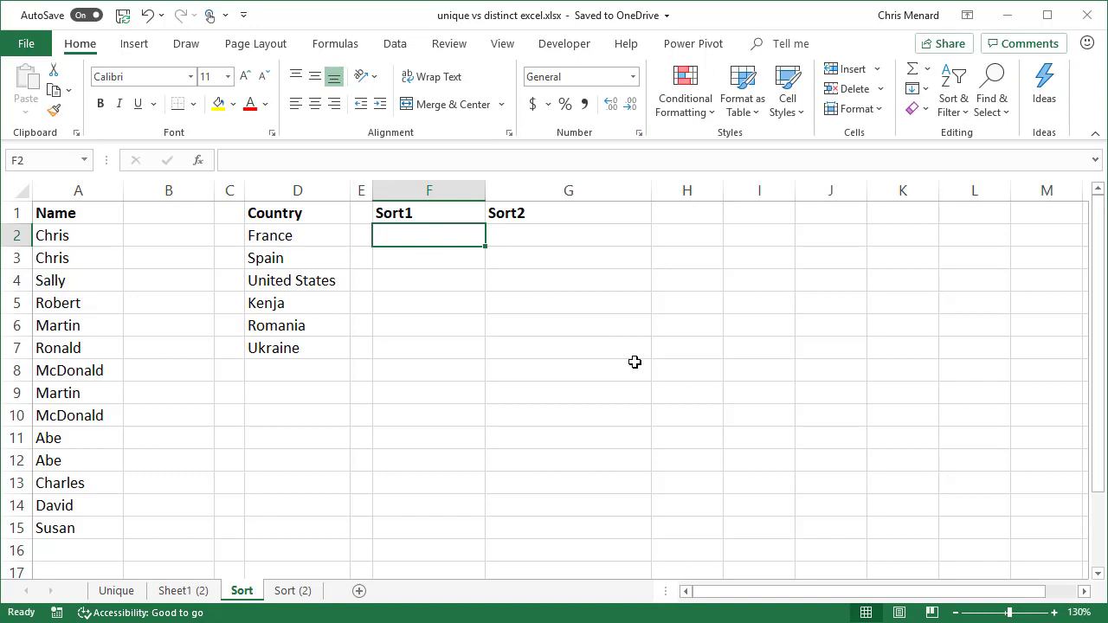
- Enter =SORT(D2:D7) in F2 to list the six countries alphabetically under Sort1
text(=so)
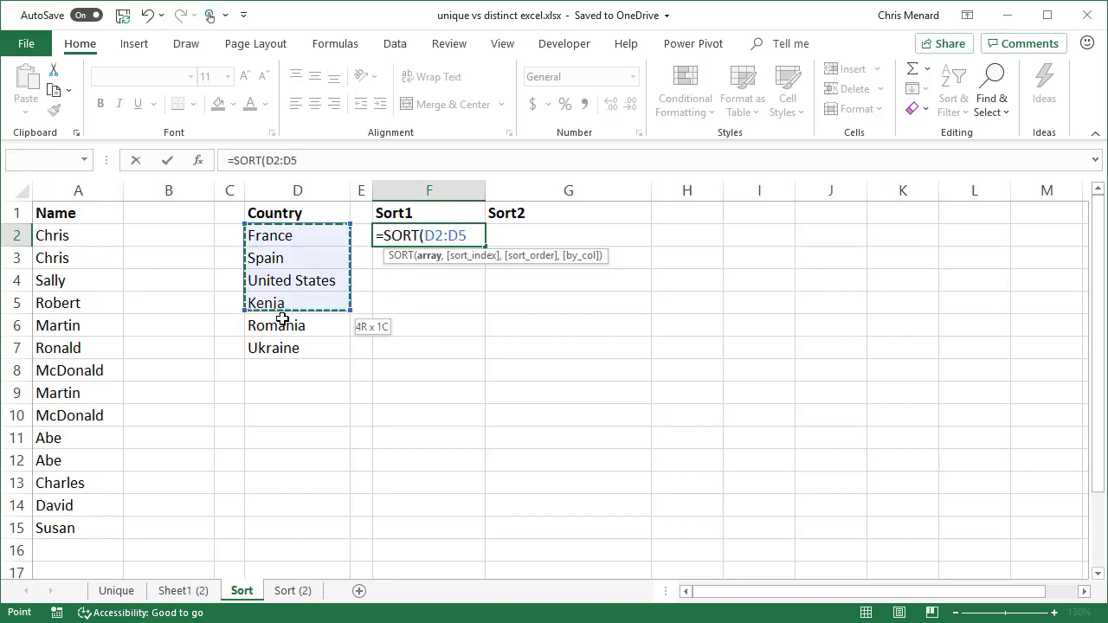
drag(298, 303, 298, 346)
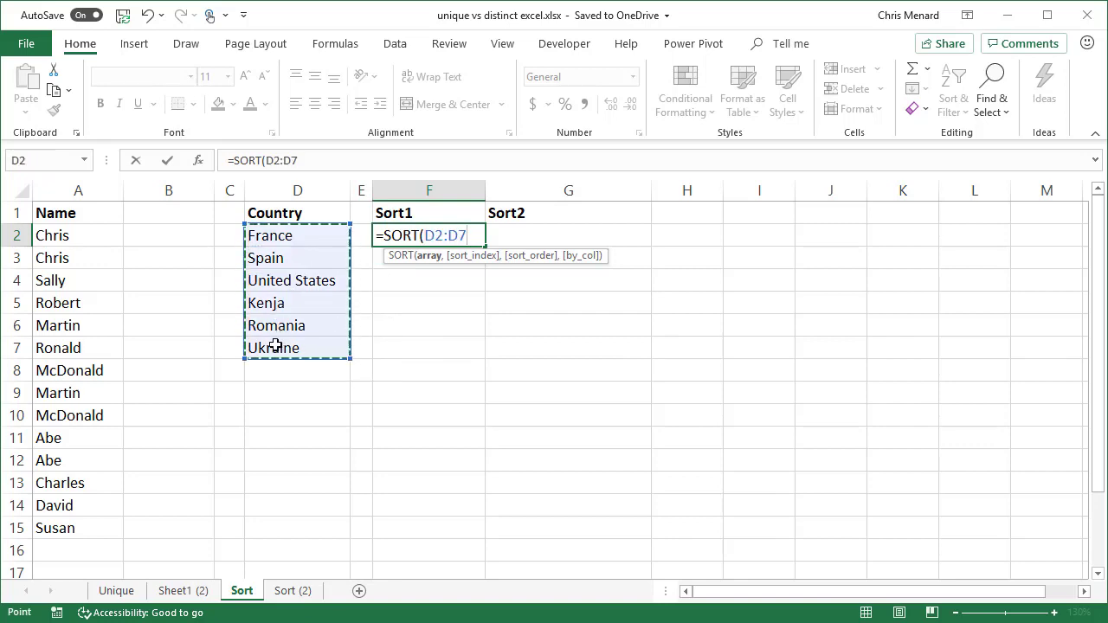
key(Enter)
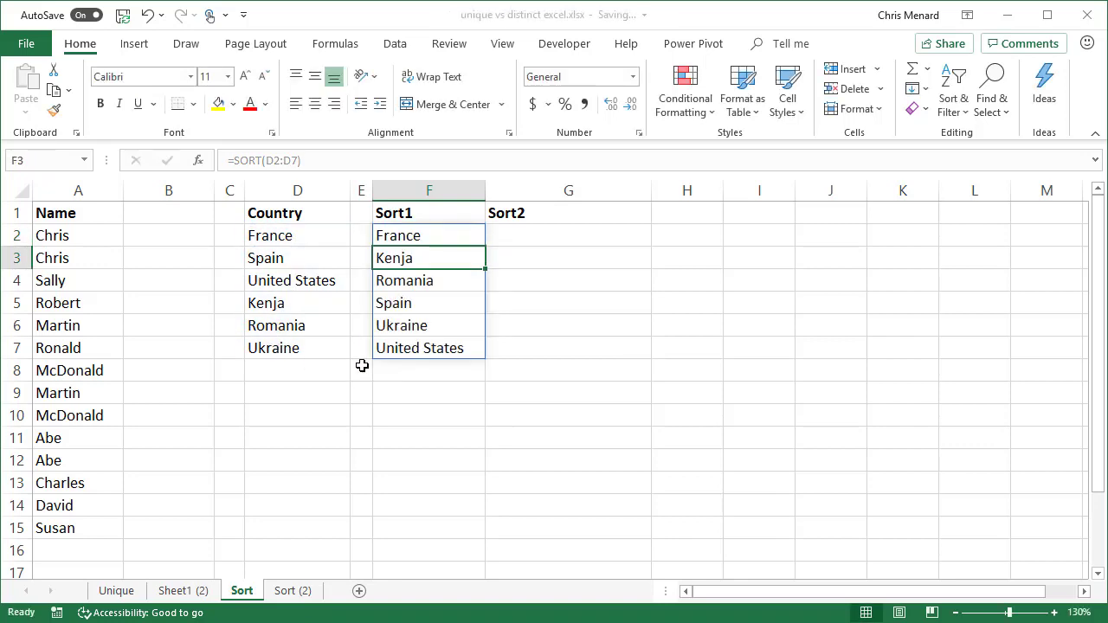
- Inspect cells of the spilled sorted list and the formula behind them
click(429, 236)
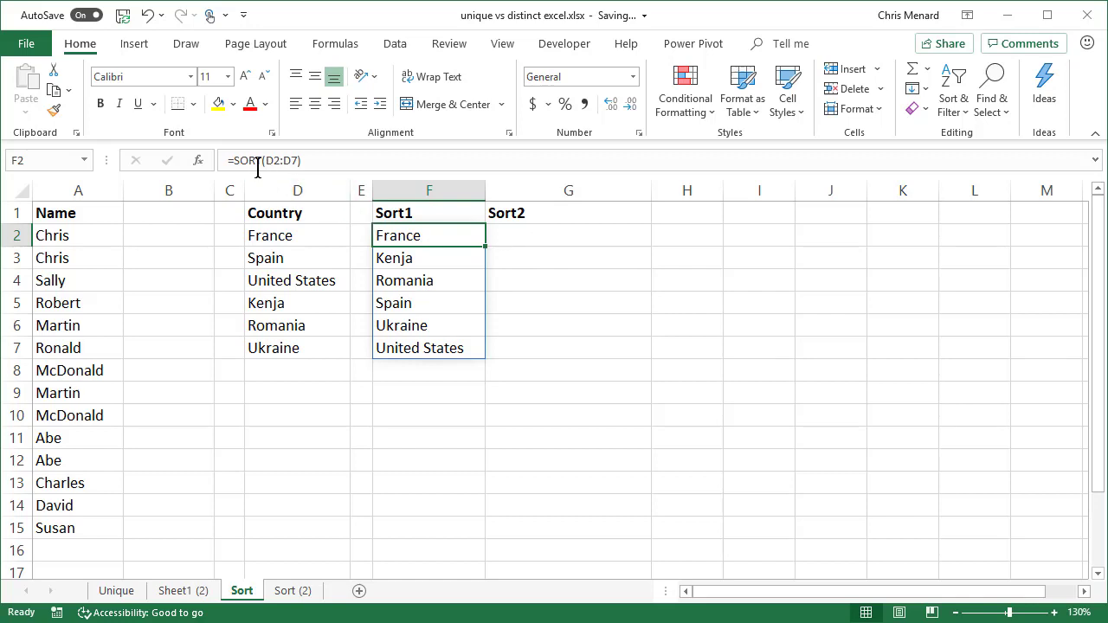
mouse_move(419, 263)
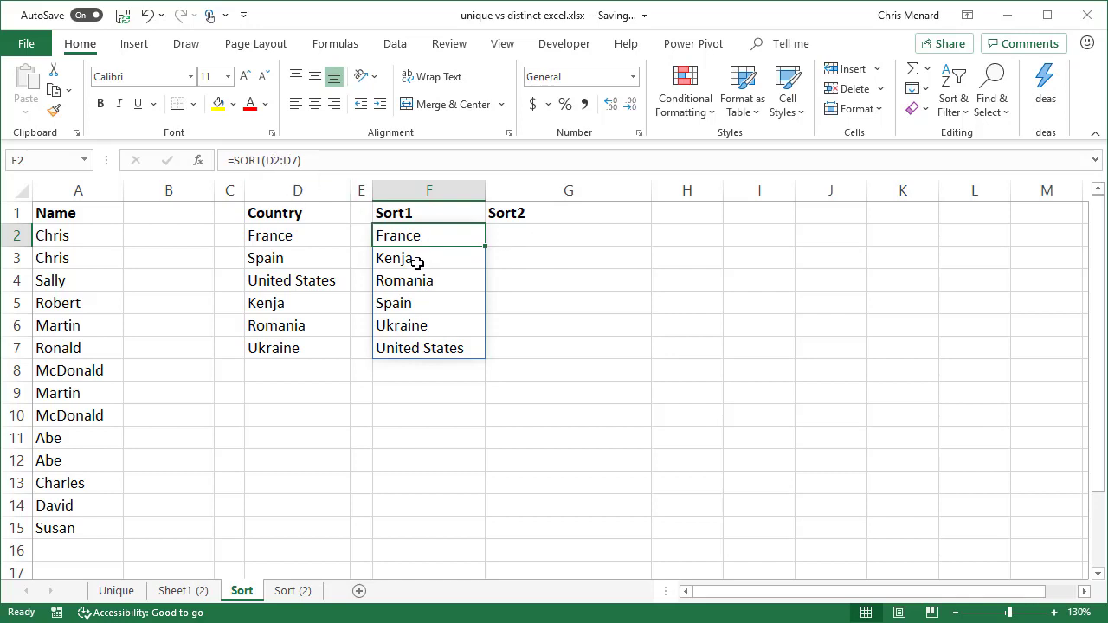
click(429, 257)
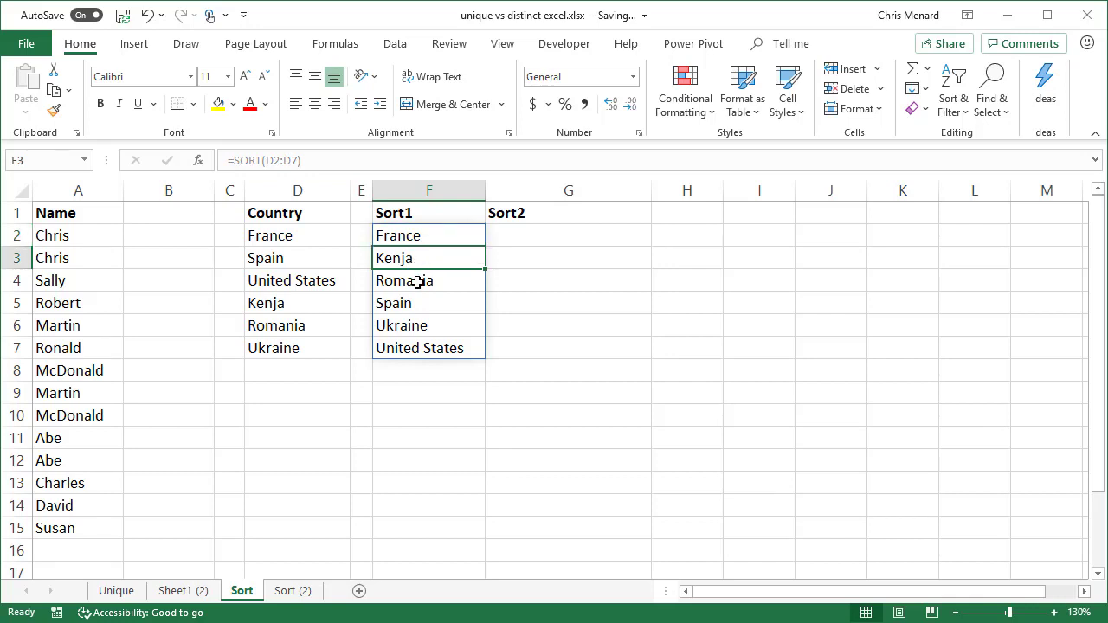
click(429, 236)
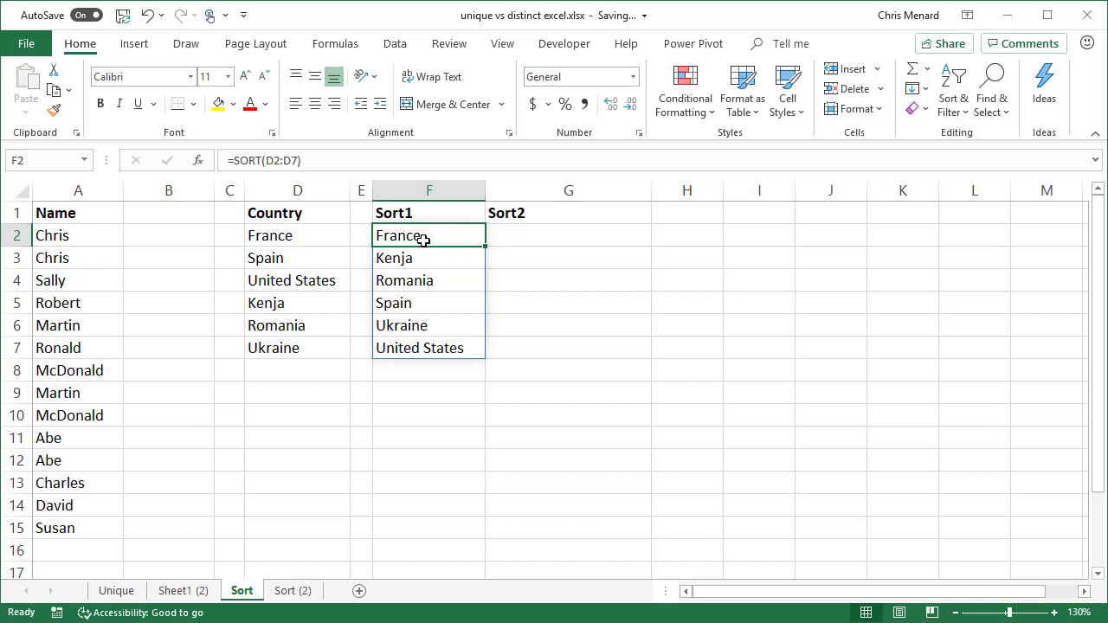
- Enter =SORT(D2:D7,,-1) in G2 to list the countries in descending order under Sort2
click(567, 235)
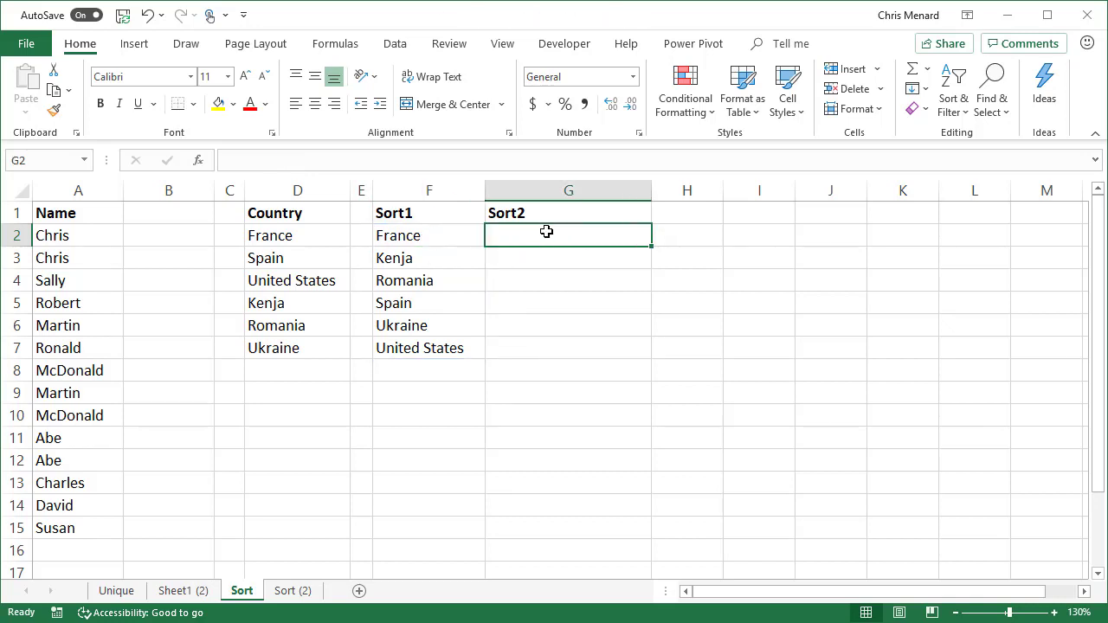
text(=)
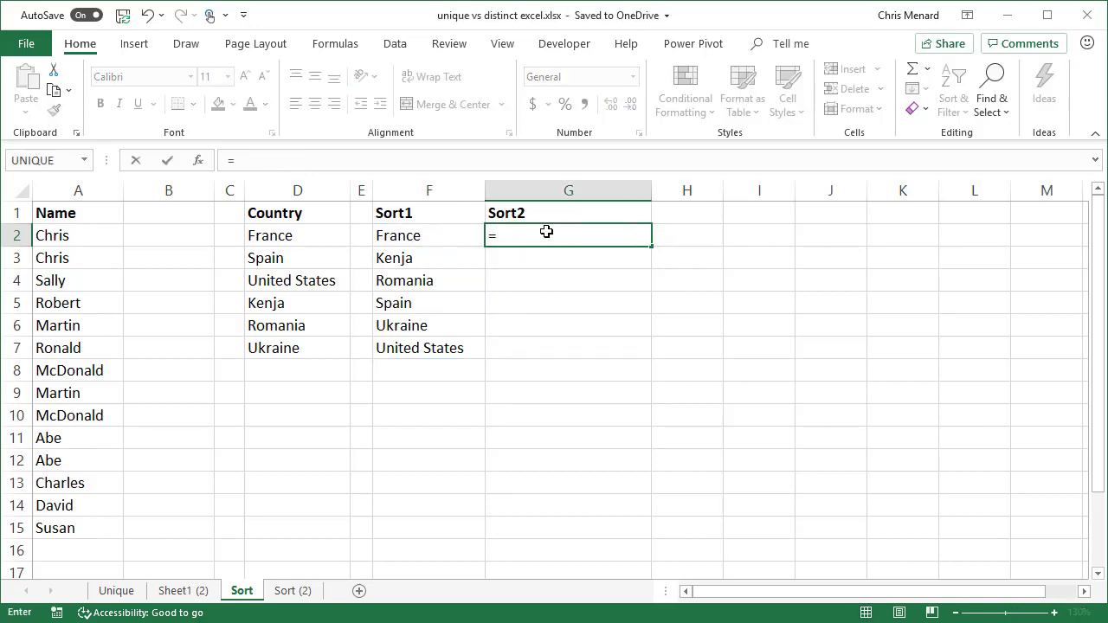
text(sort)
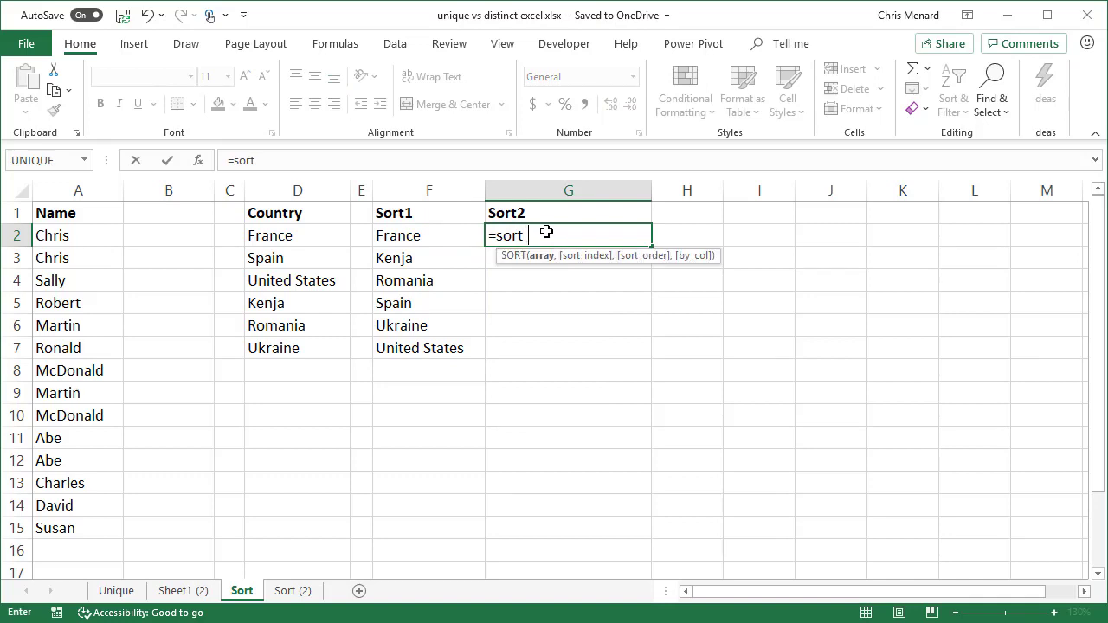
text(()
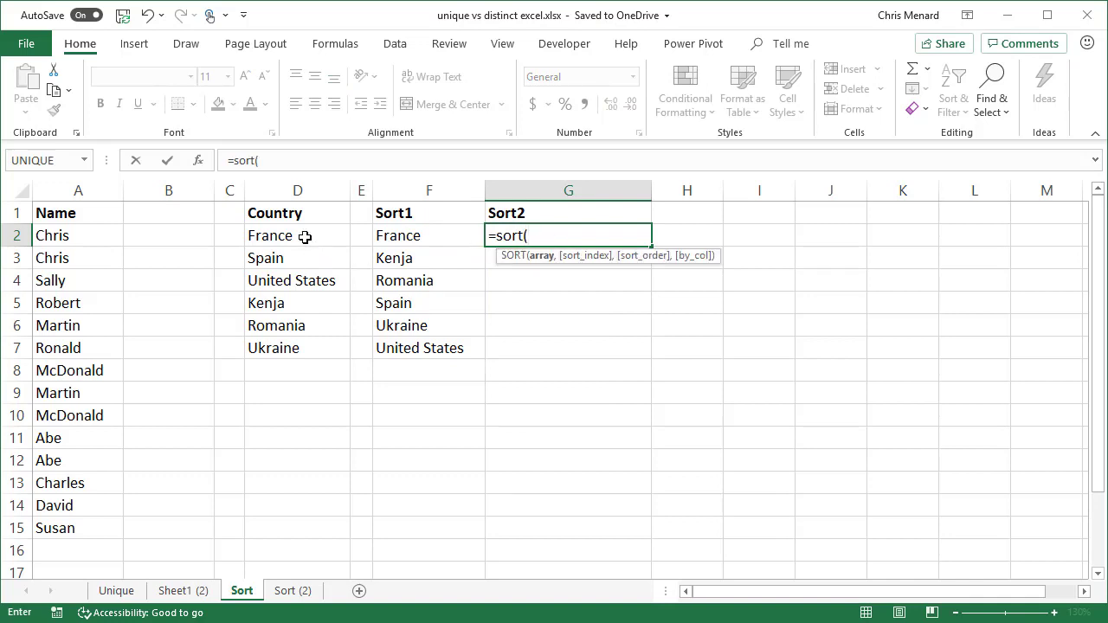
drag(298, 236, 298, 346)
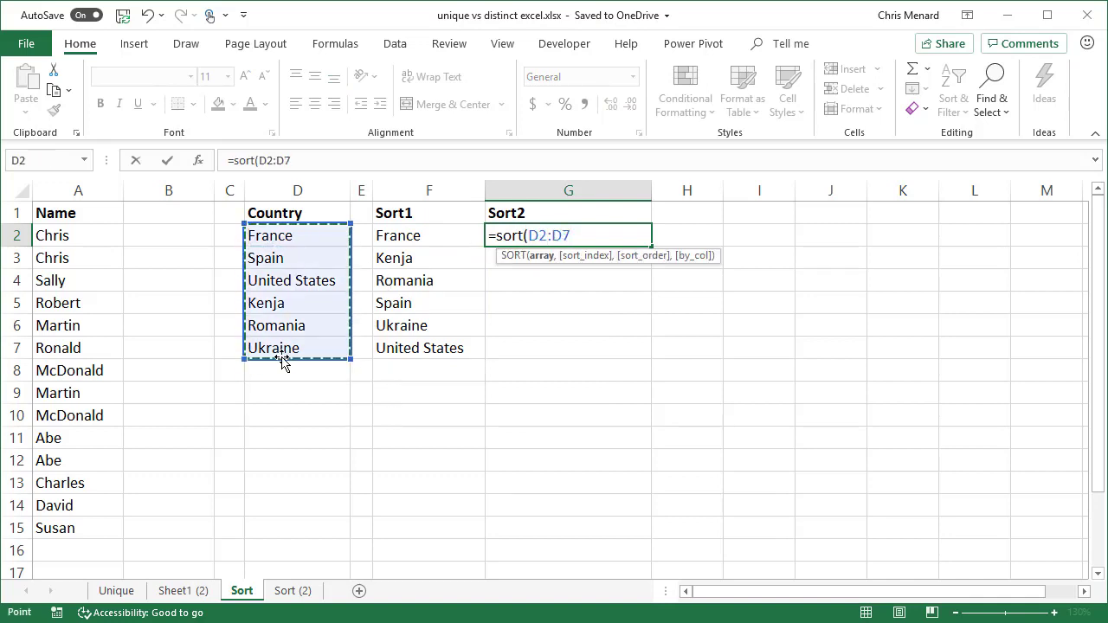
text(,)
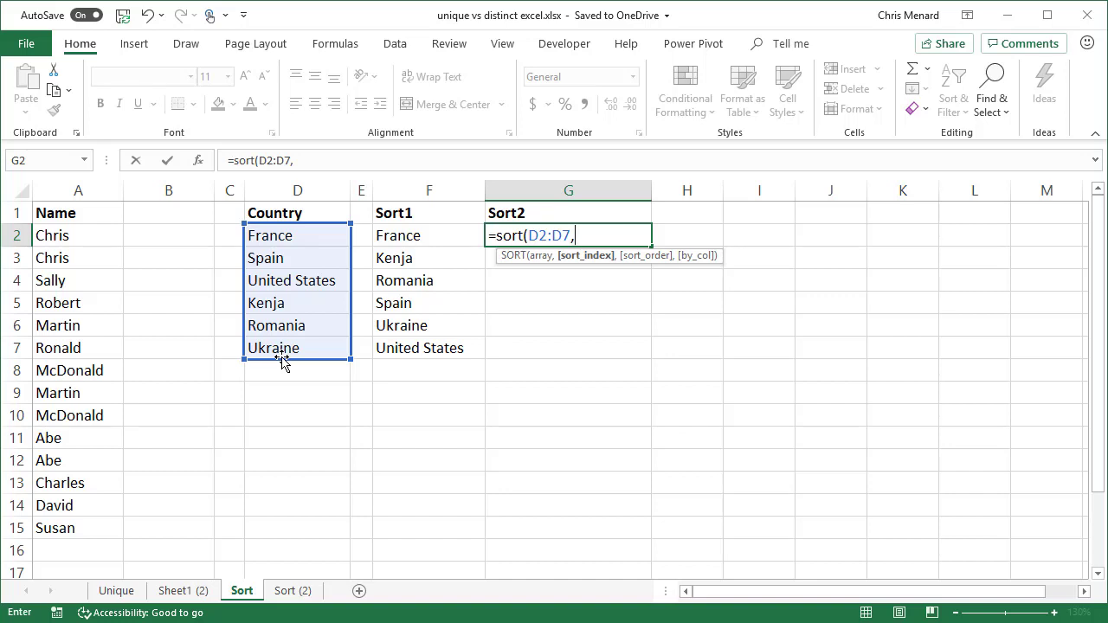
text(,)
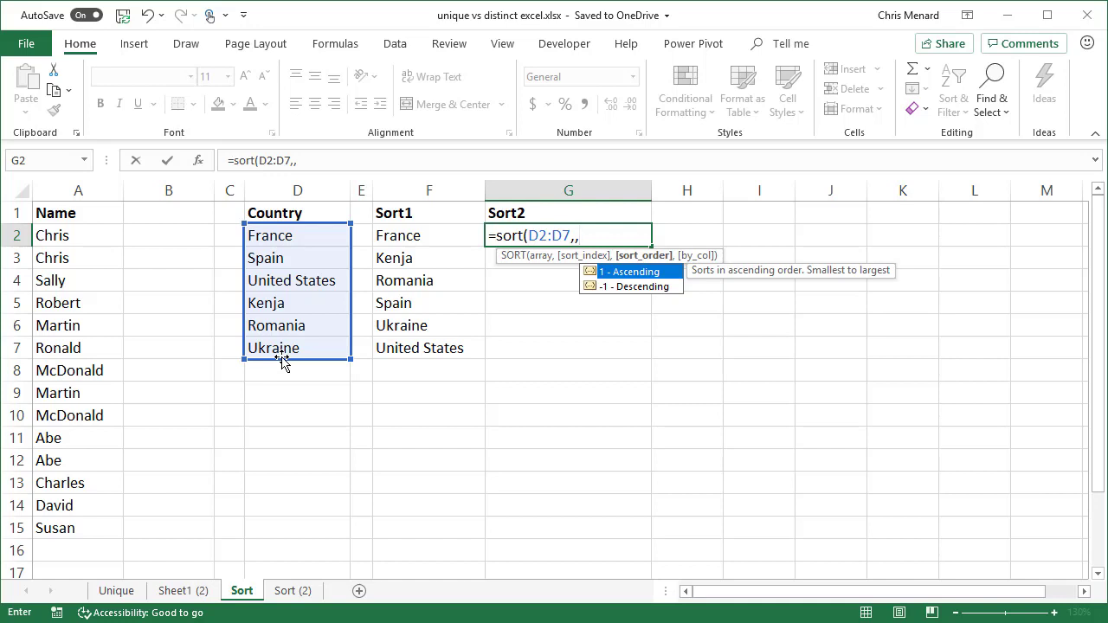
text(-1))
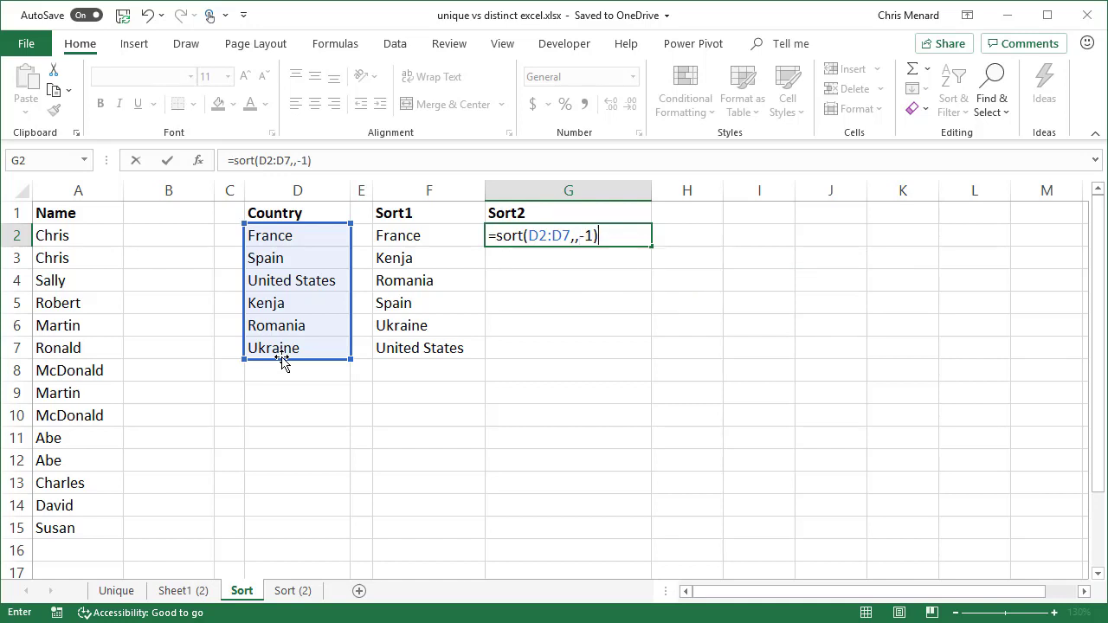
mouse_move(360, 384)
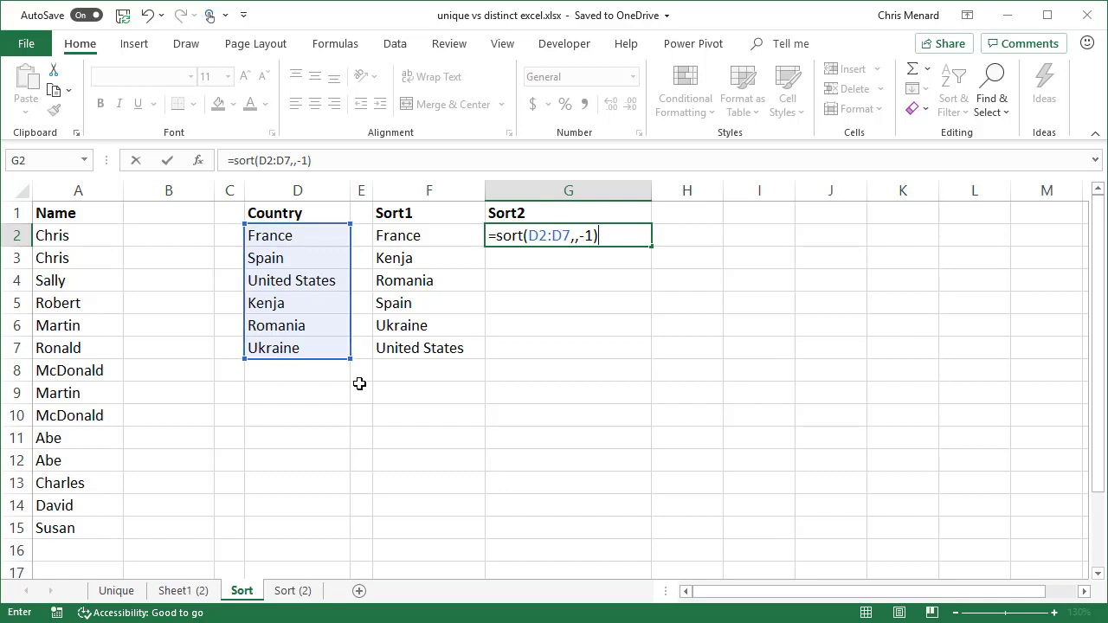
key(Enter)
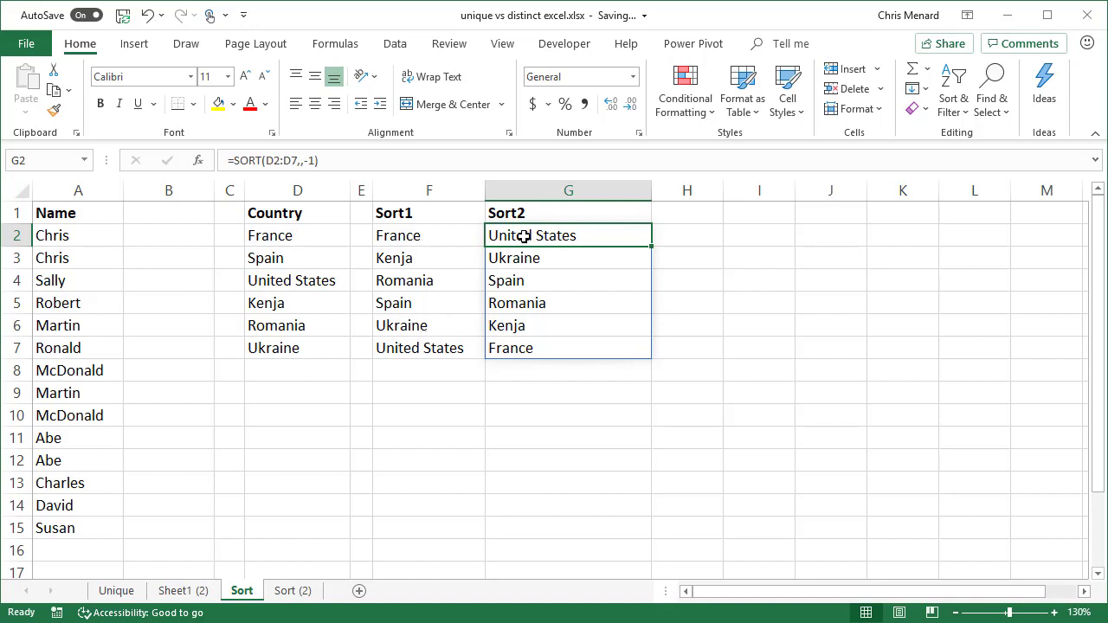
mouse_move(530, 246)
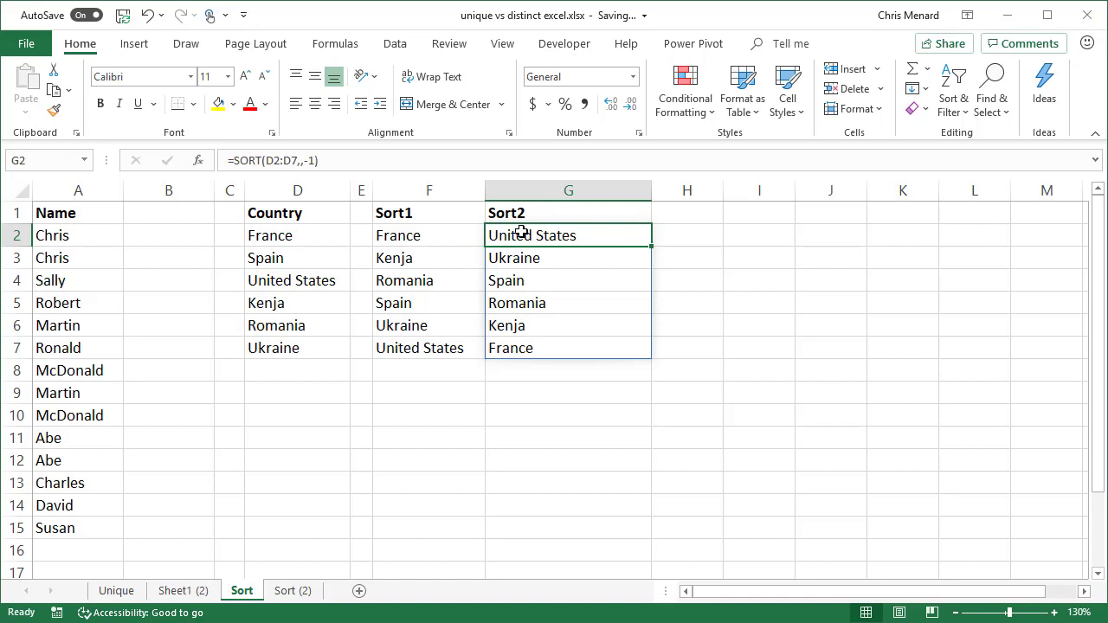
- On the Sort (2) sheet, enter =SORT(A2:B23) in D2 to list names by last name
click(293, 590)
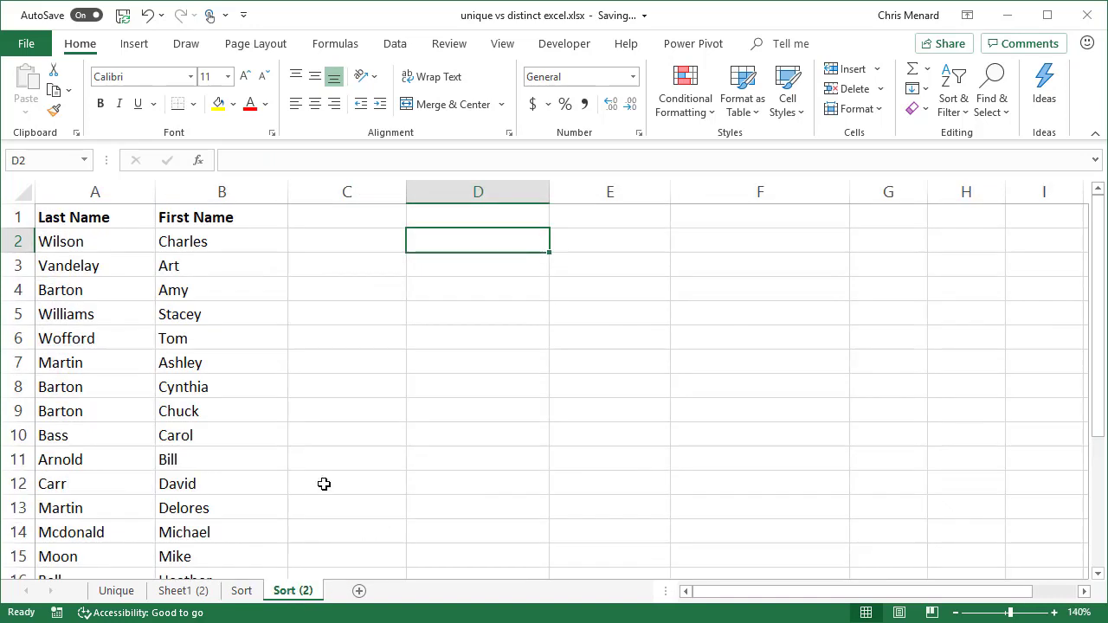
mouse_move(378, 443)
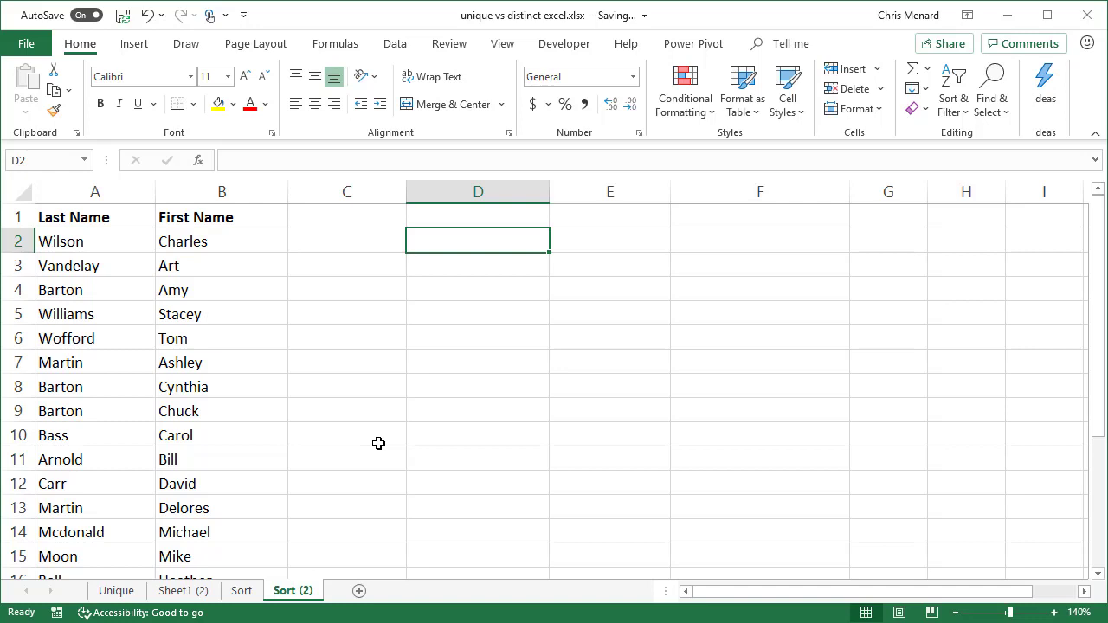
mouse_move(464, 423)
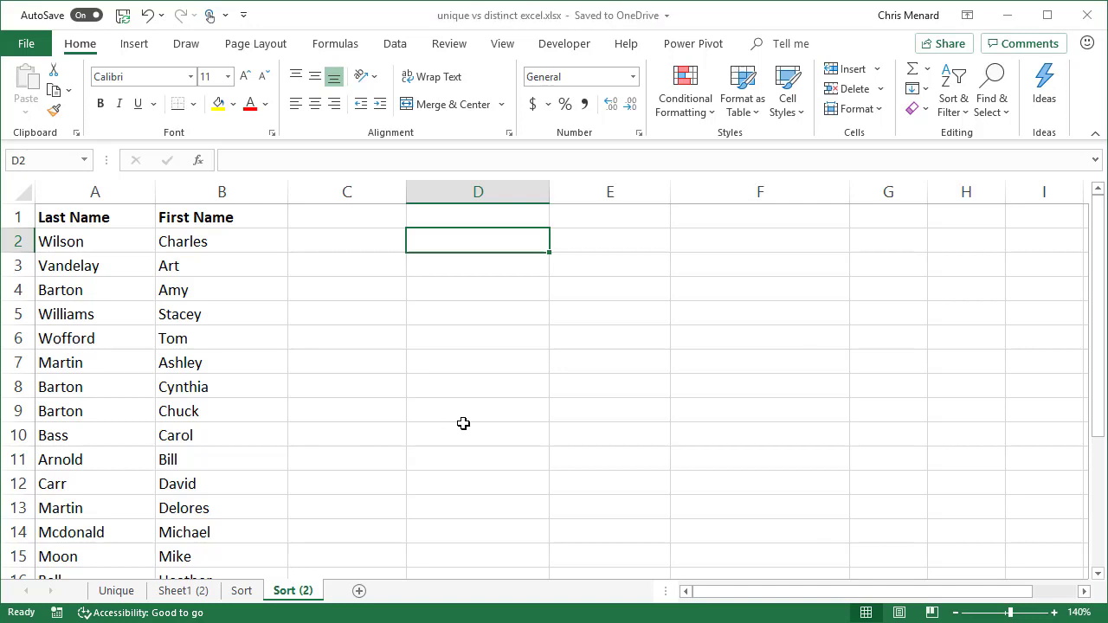
text(=so)
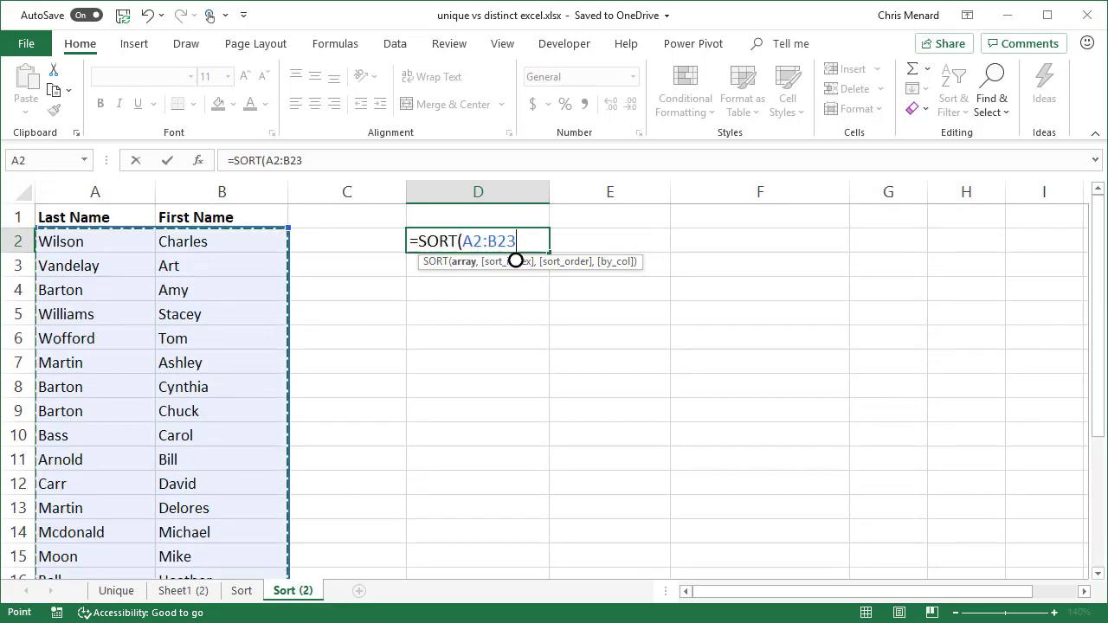
key(Enter)
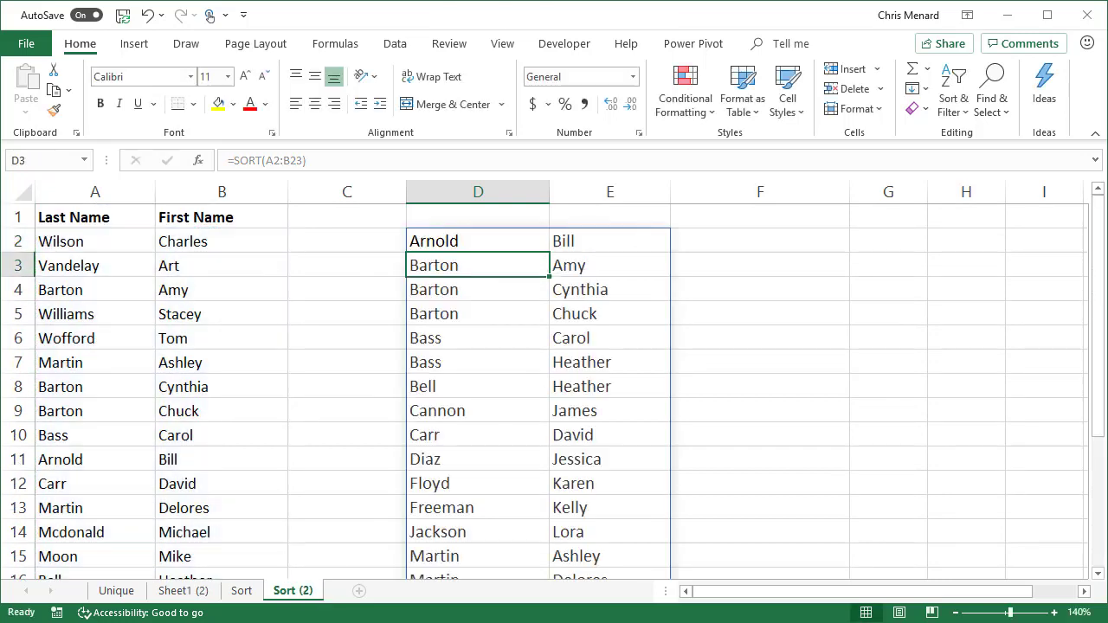
click(478, 240)
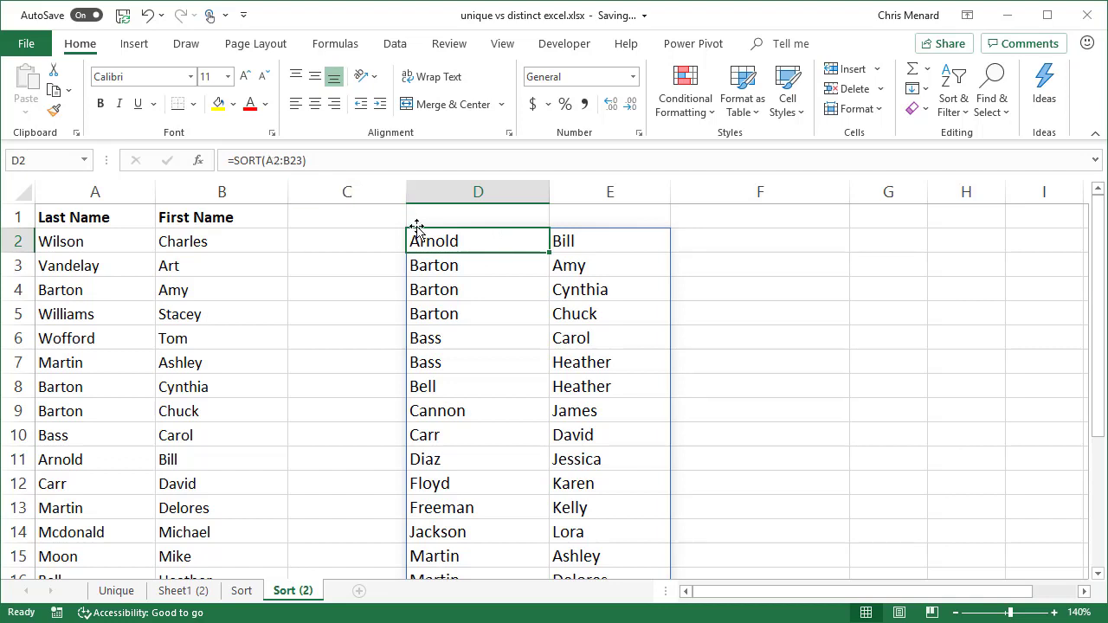
- Clear D2 and rebuild SORT with Array A2:B23 through the Function Arguments dialog
key(Delete)
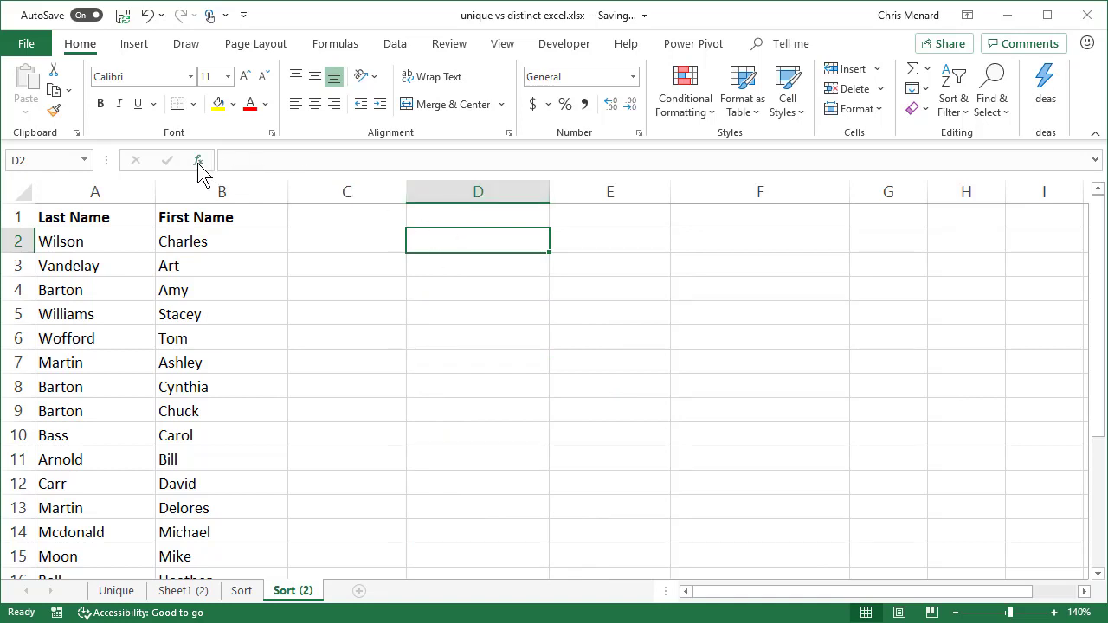
click(197, 159)
text(s)
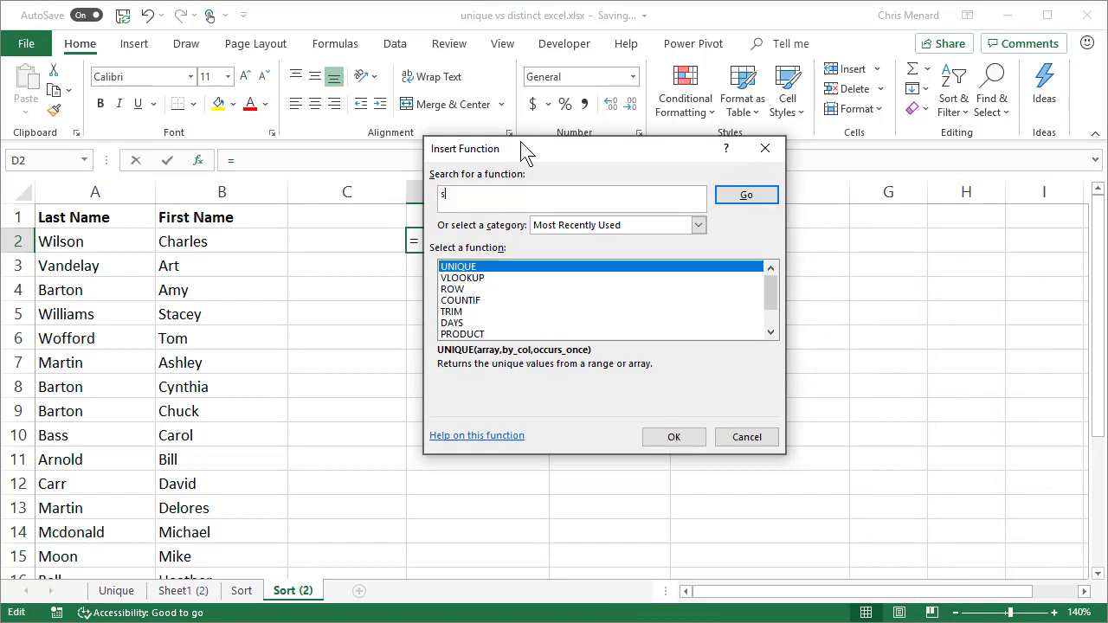
text(ort)
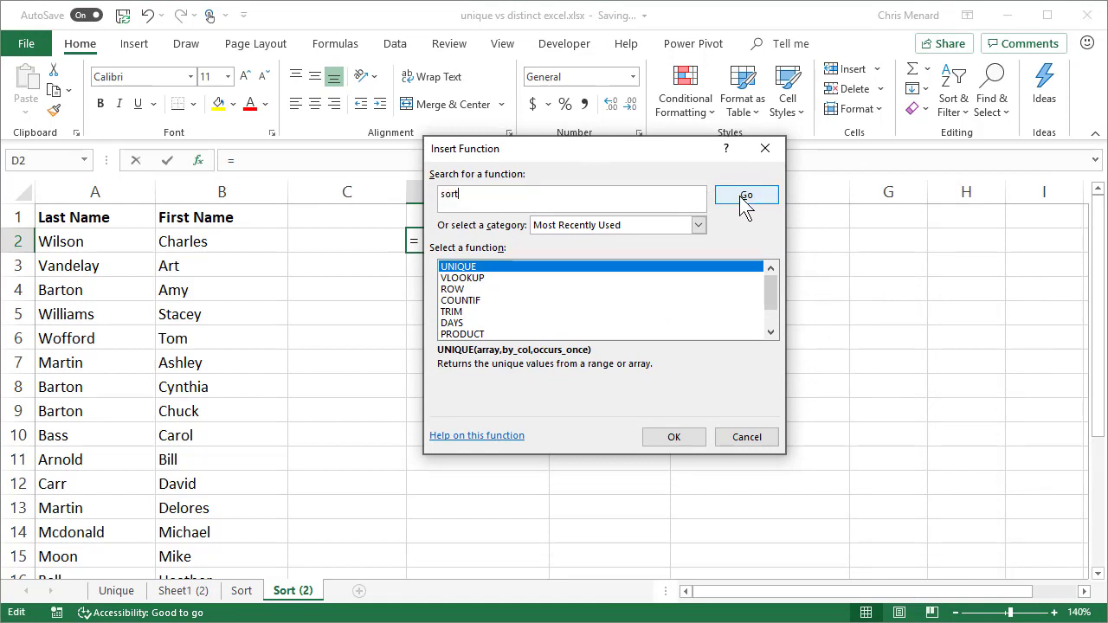
click(745, 194)
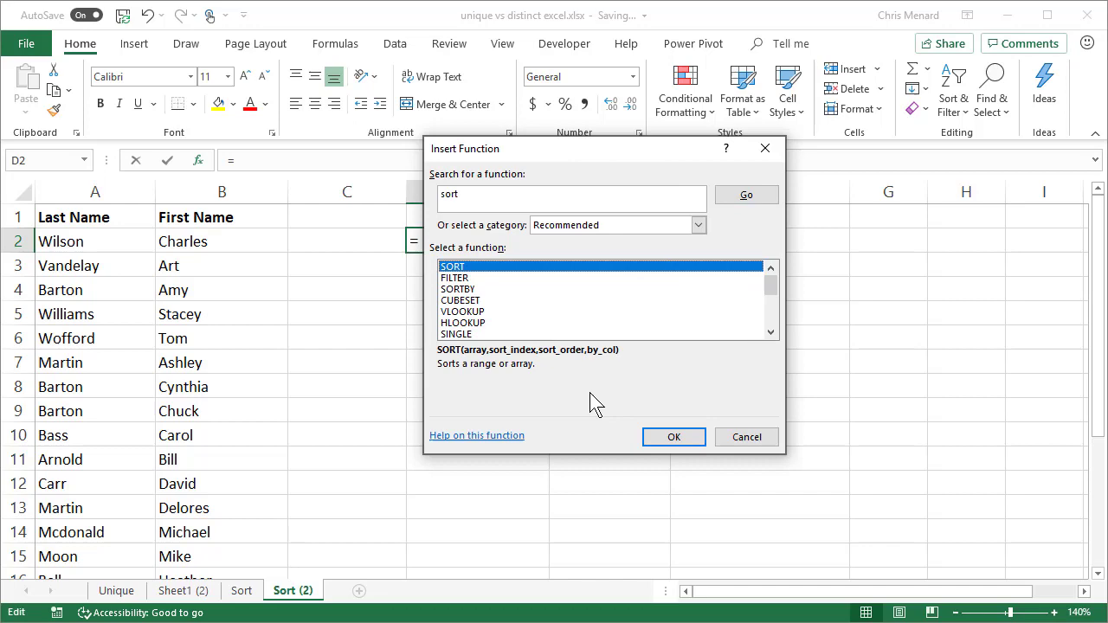
click(674, 436)
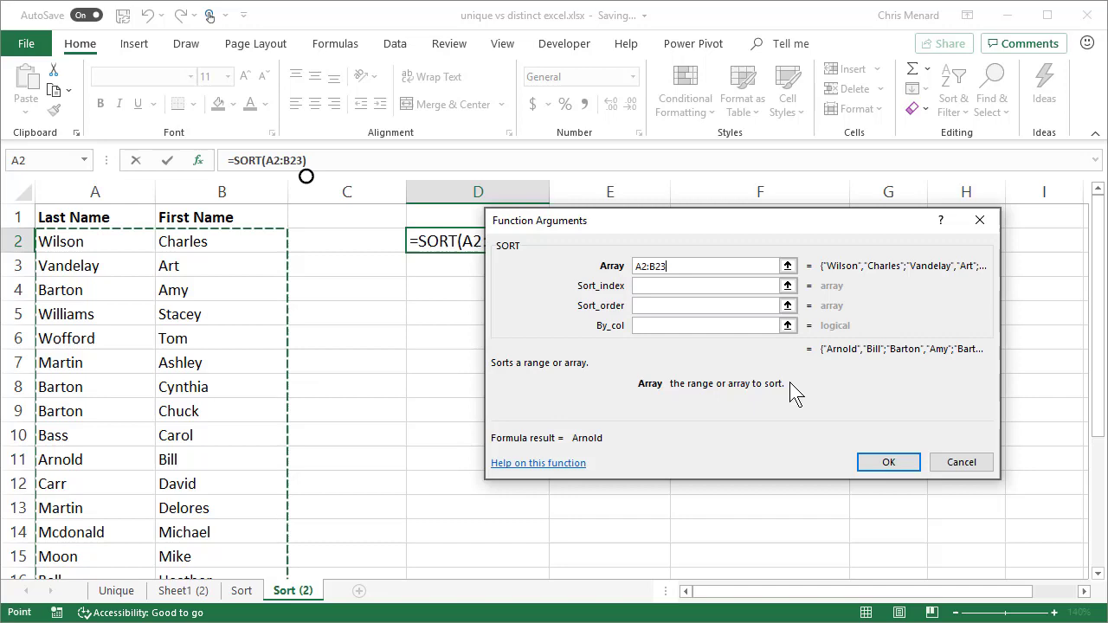
click(888, 460)
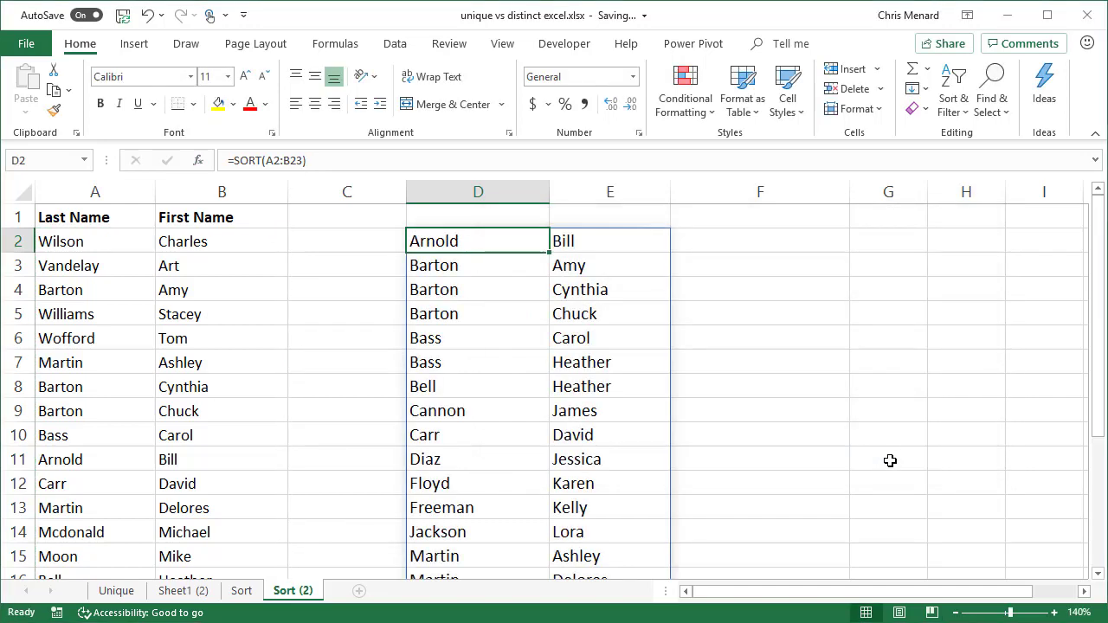
mouse_move(831, 462)
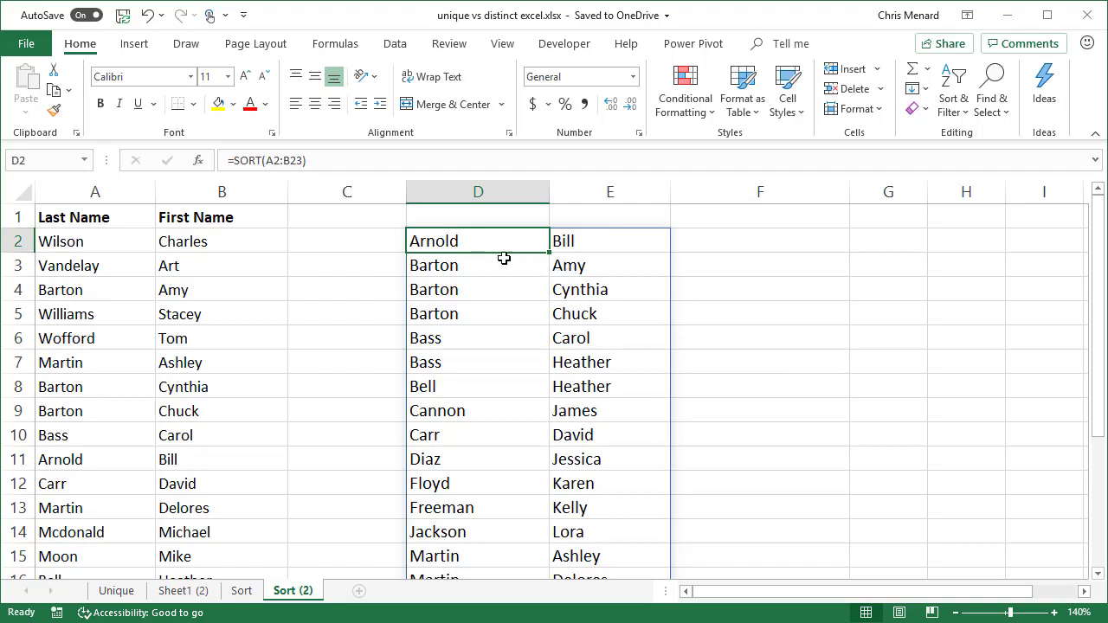
mouse_move(467, 237)
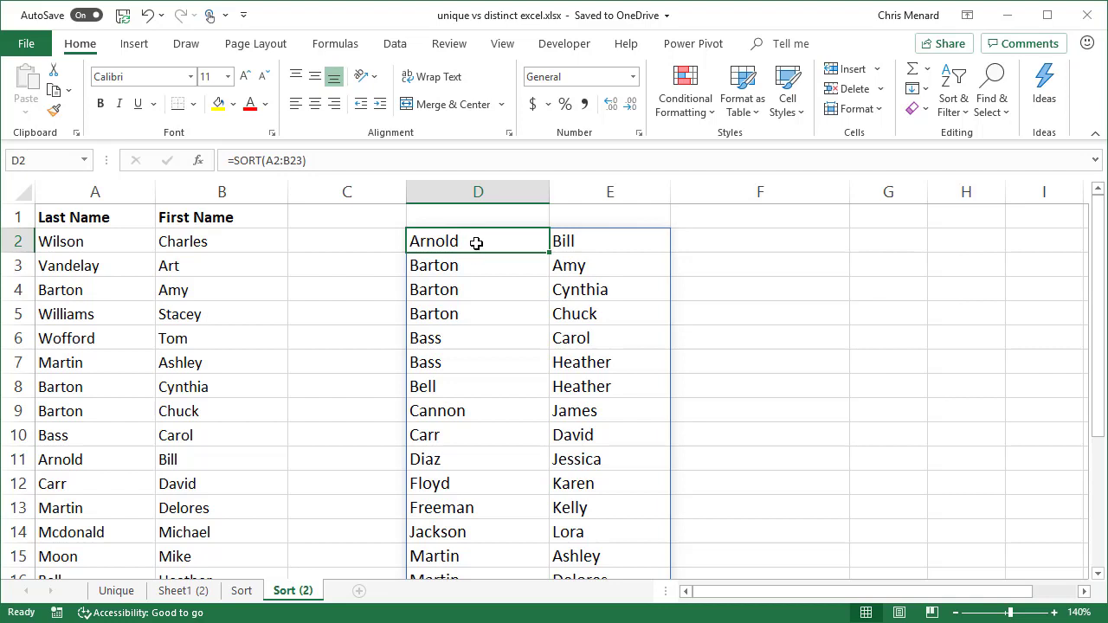
mouse_move(493, 242)
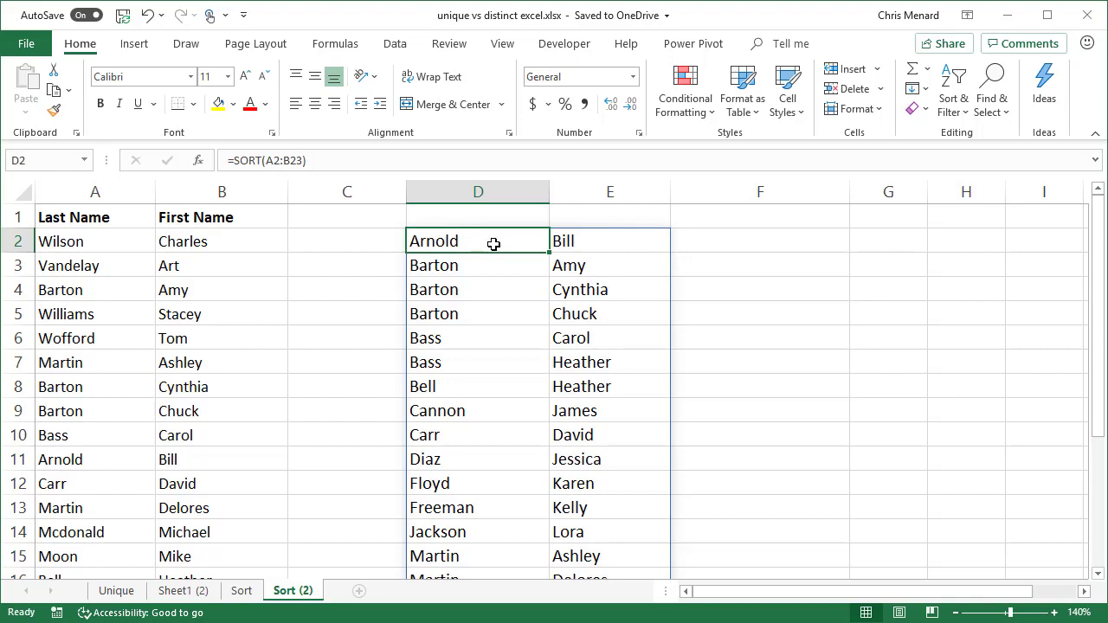
mouse_move(561, 246)
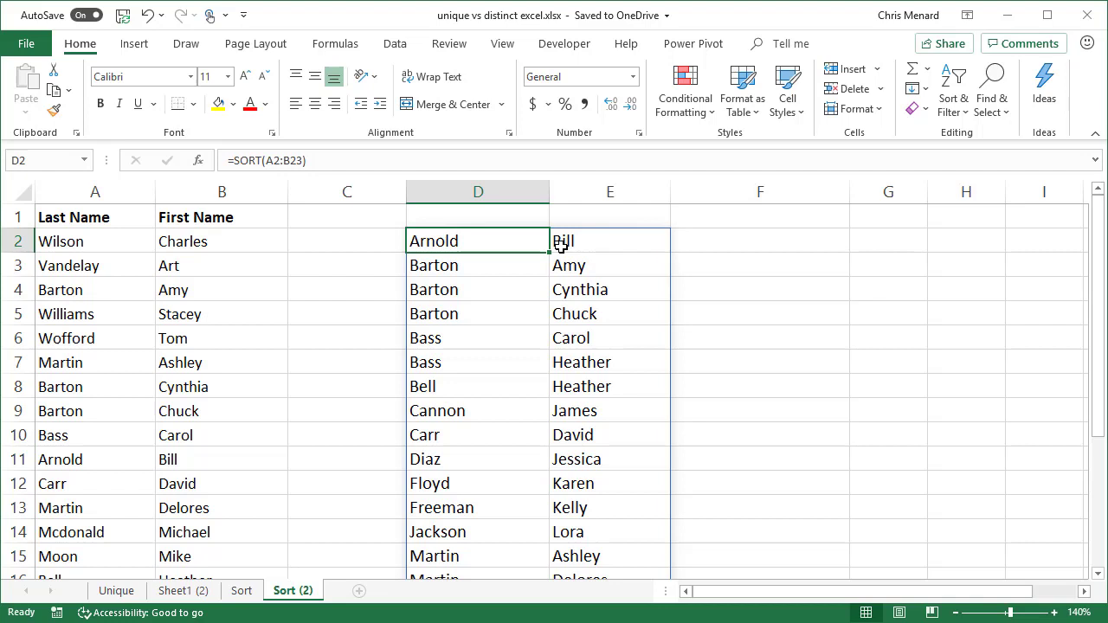
mouse_move(469, 240)
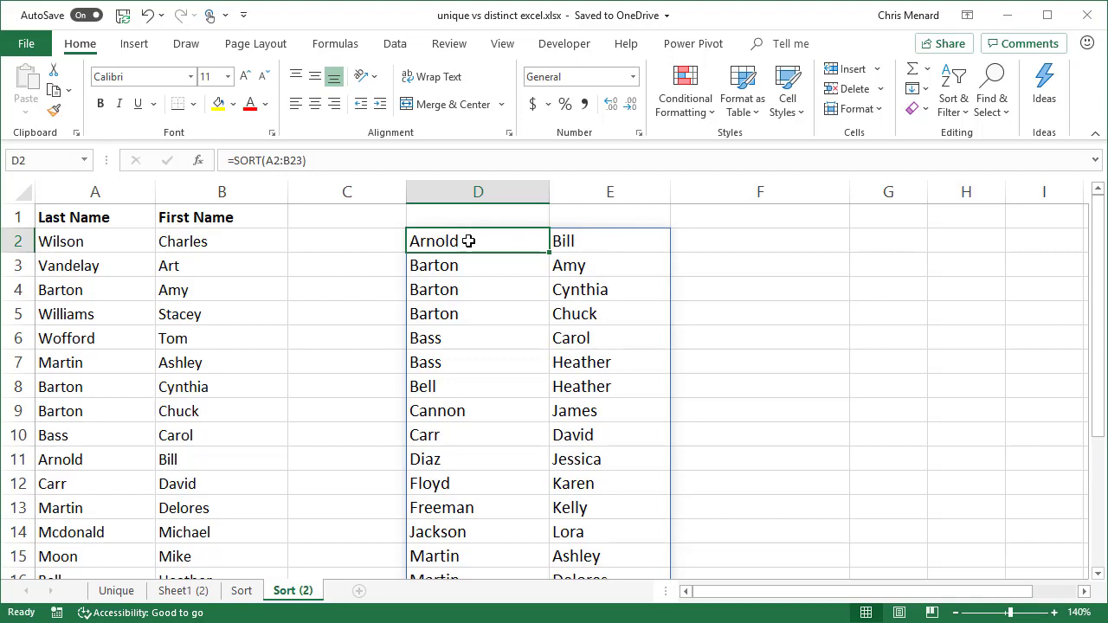
- Retype D2 as =SORT(A2:B23,2) so the names sort by first name
text(=sof)
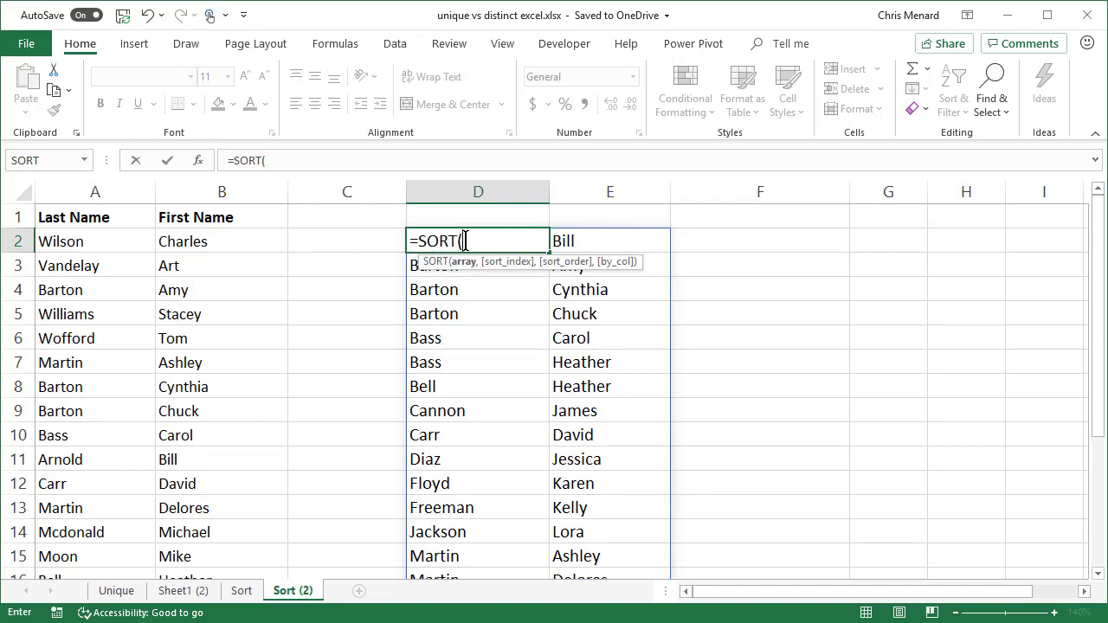
drag(96, 241, 221, 337)
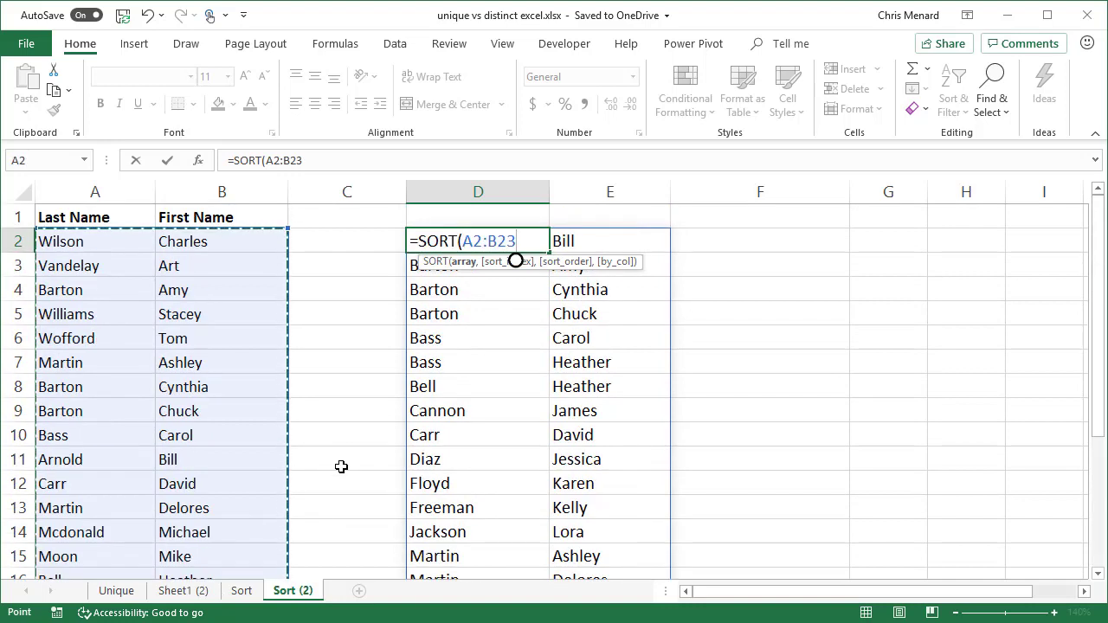
text(,)
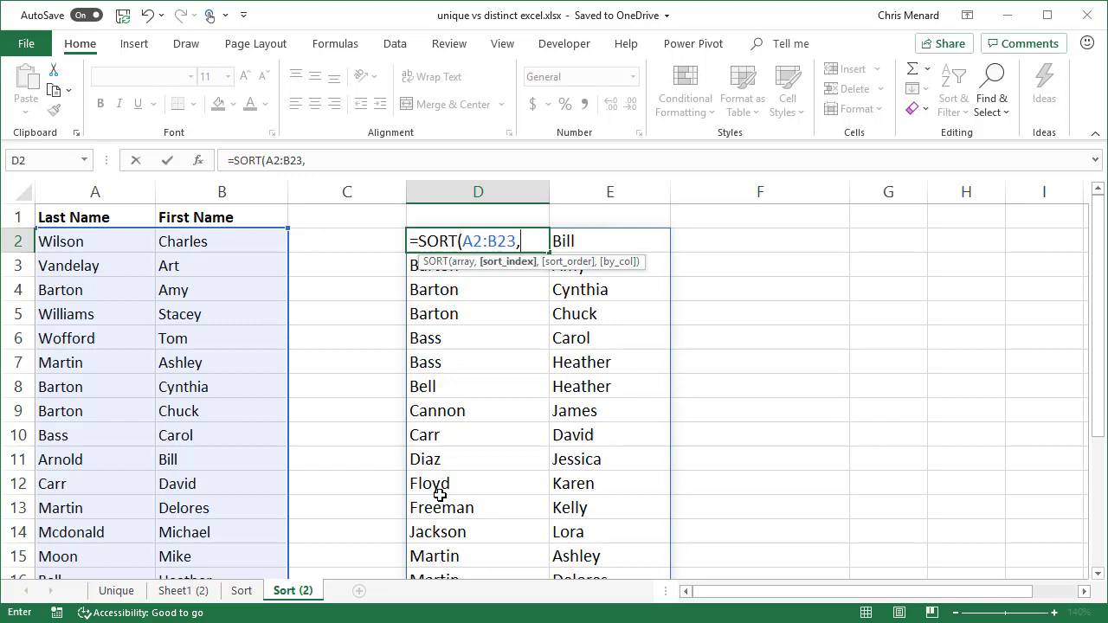
text(2))
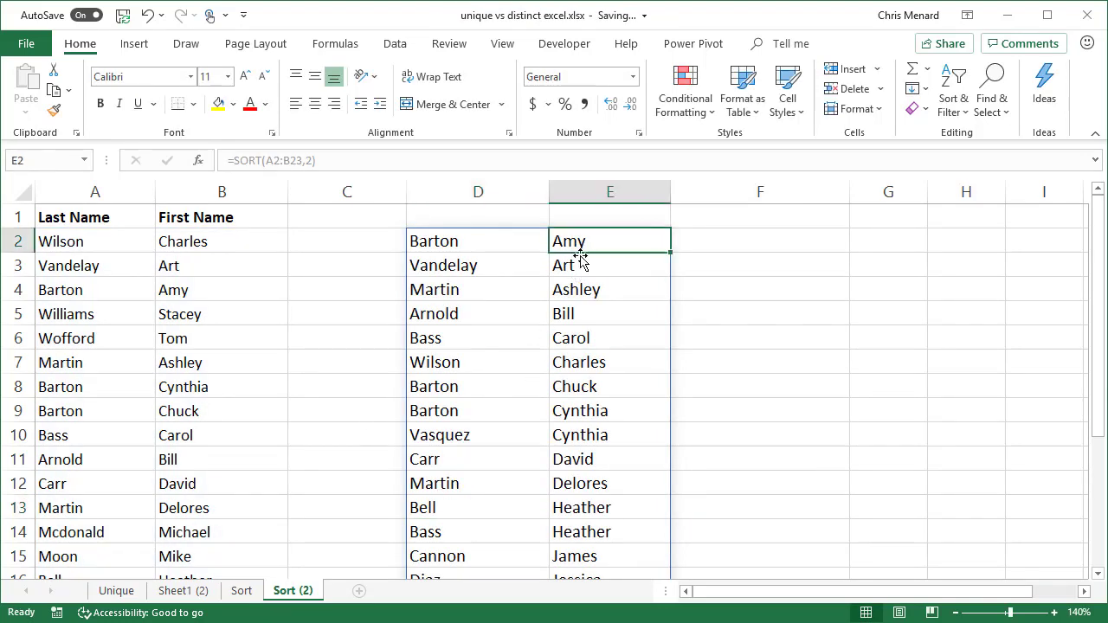
- Paste the first-name-sorted results as values over the original names in A2, then return to the Sort sheet
click(609, 289)
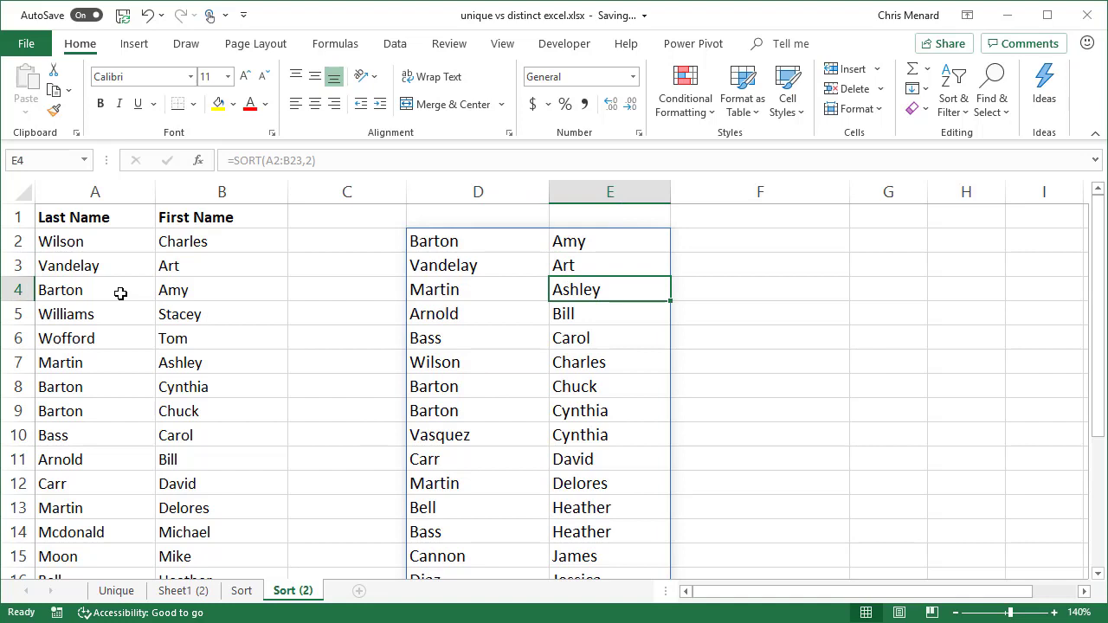
right_click(183, 240)
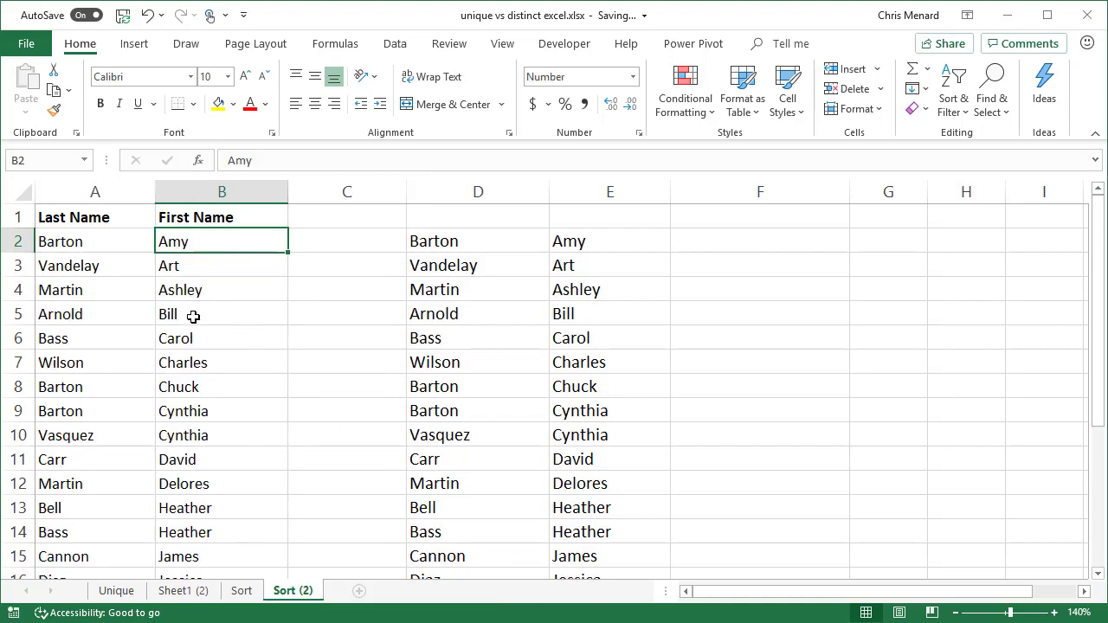
mouse_move(251, 246)
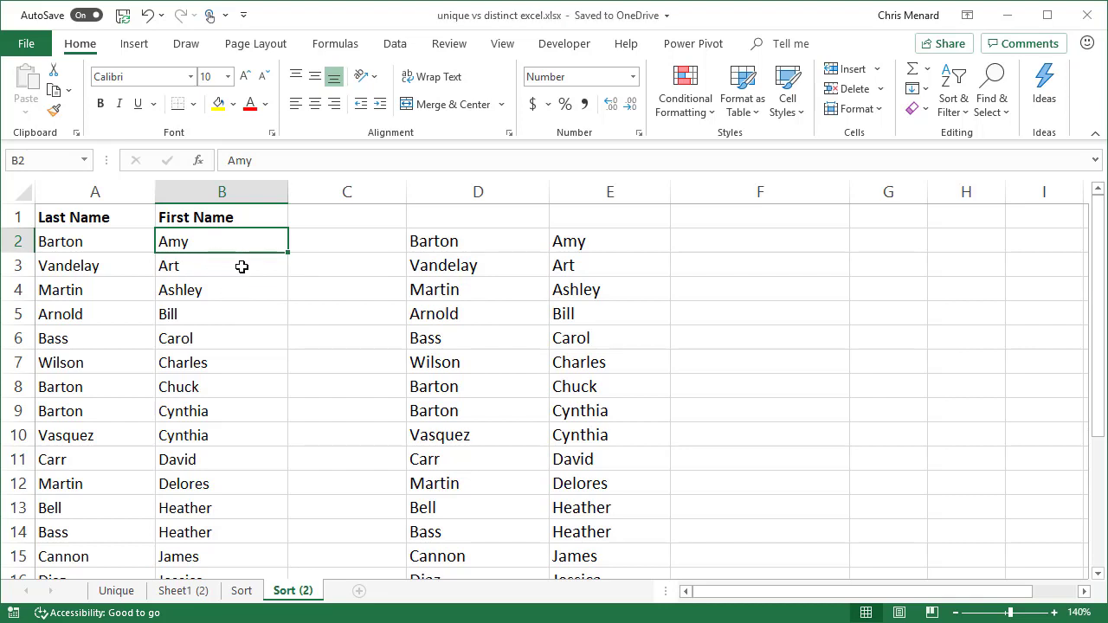
click(241, 591)
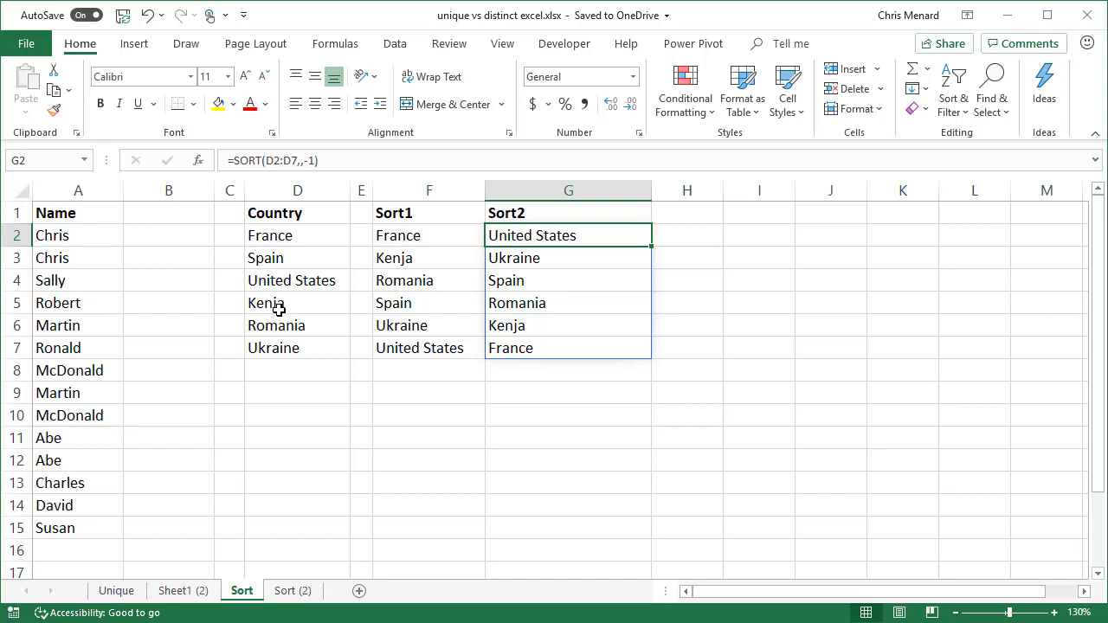
mouse_move(303, 325)
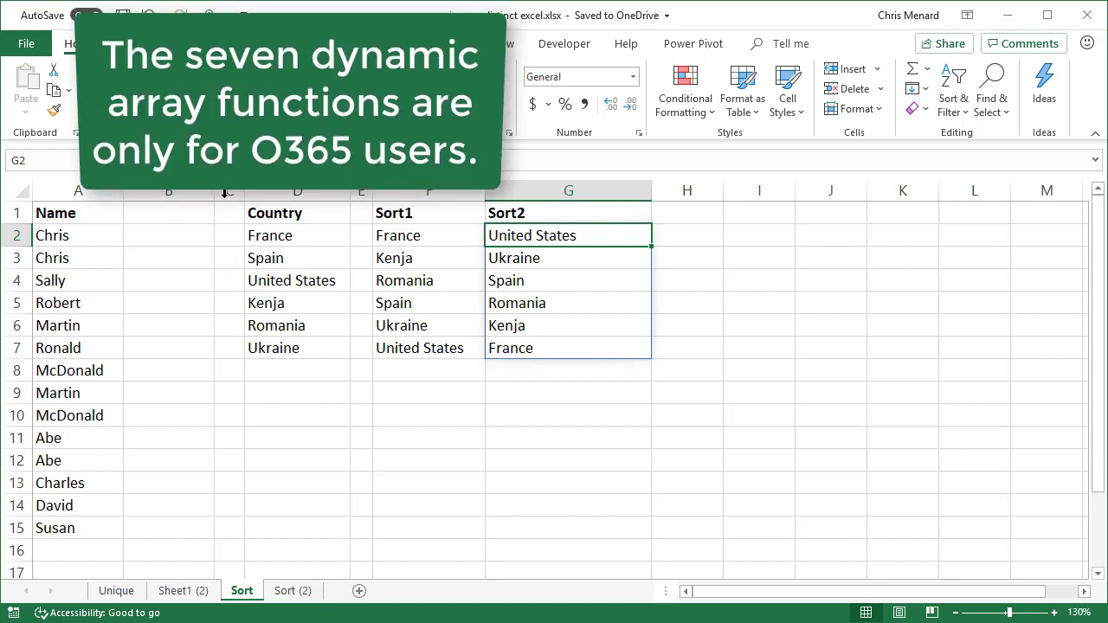
- Insert two empty columns B:C between Name and Country, and select C2
right_click(170, 191)
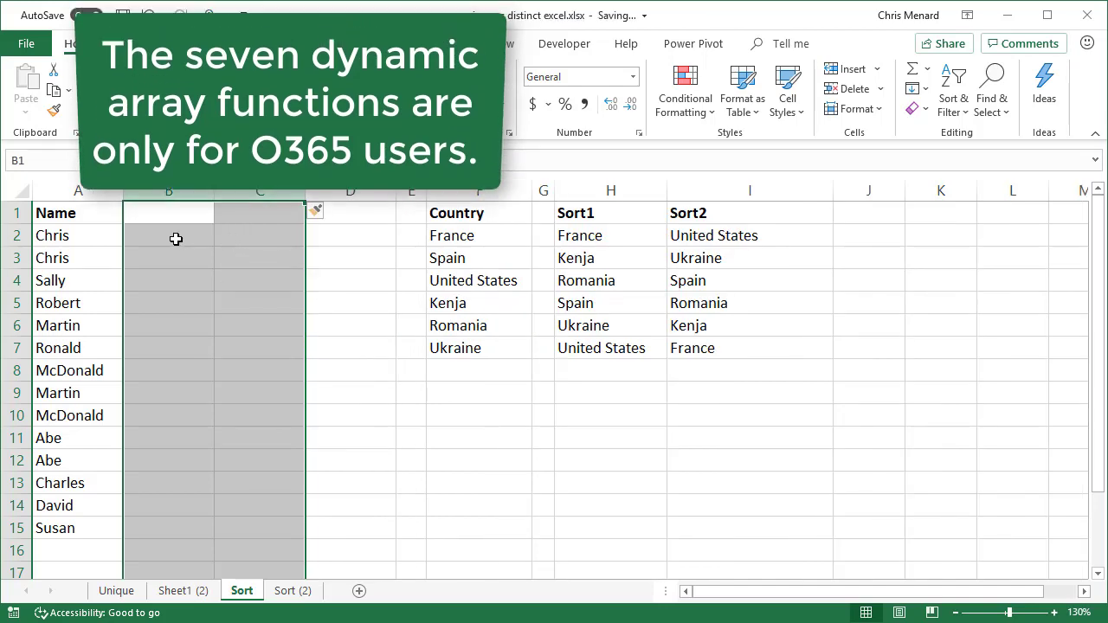
click(260, 235)
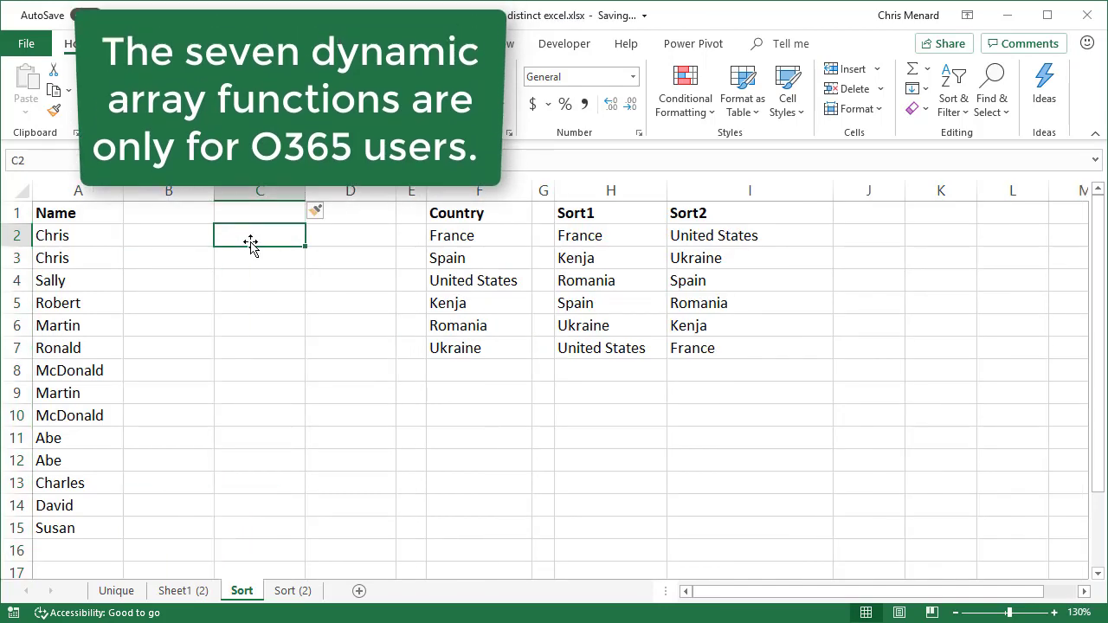
- Enter =SORT(UNIQUE(A2:A15) in C2 for an alphabetical list of unique names
text(=)
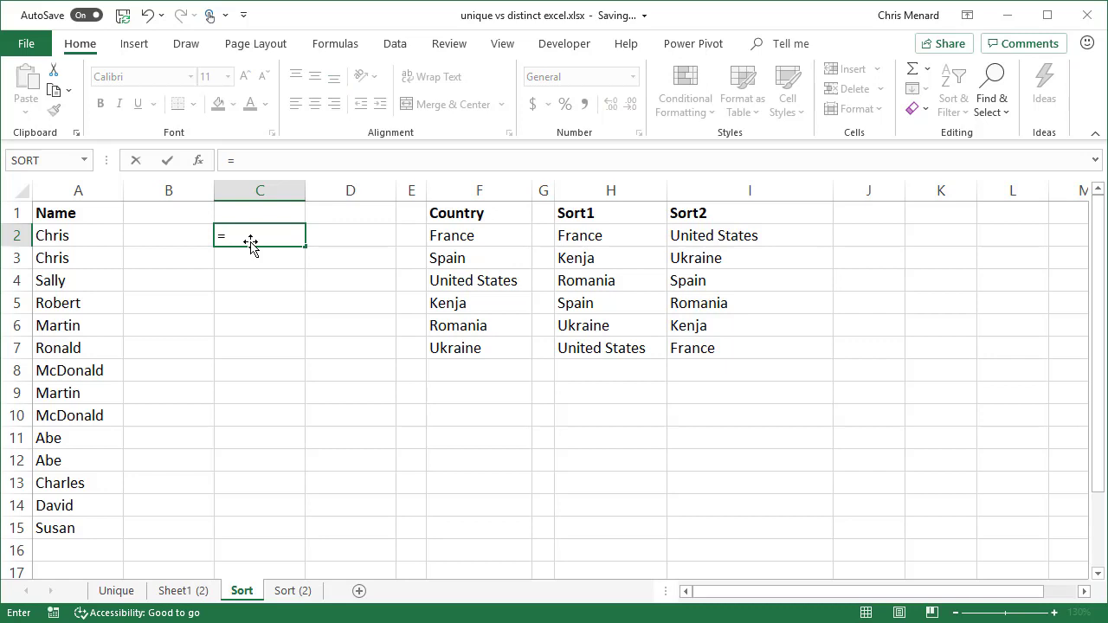
text(sor)
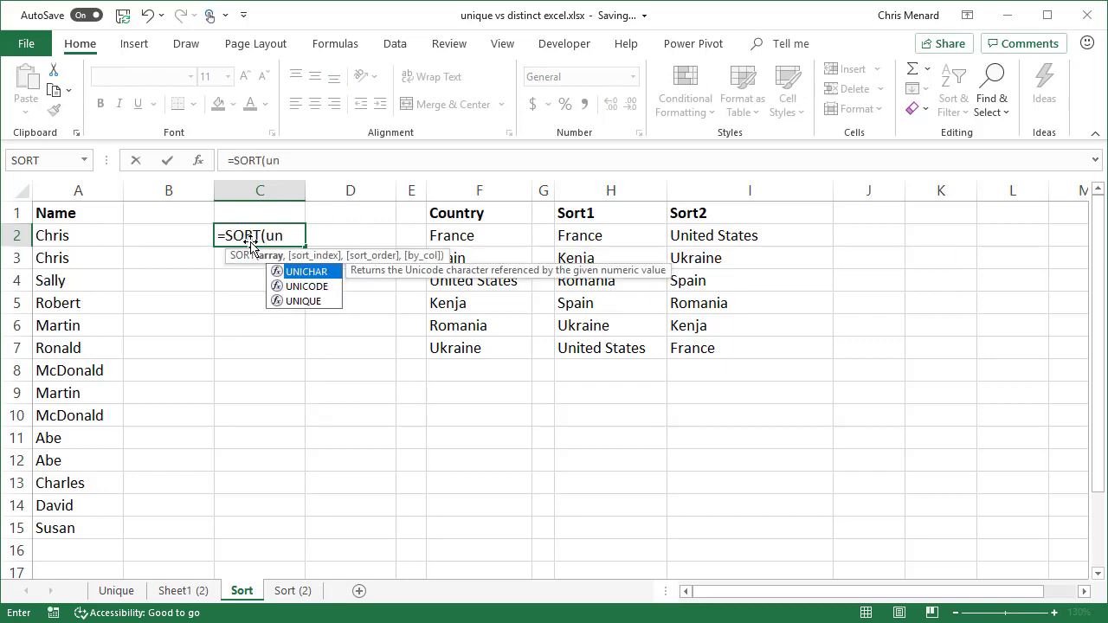
text(i)
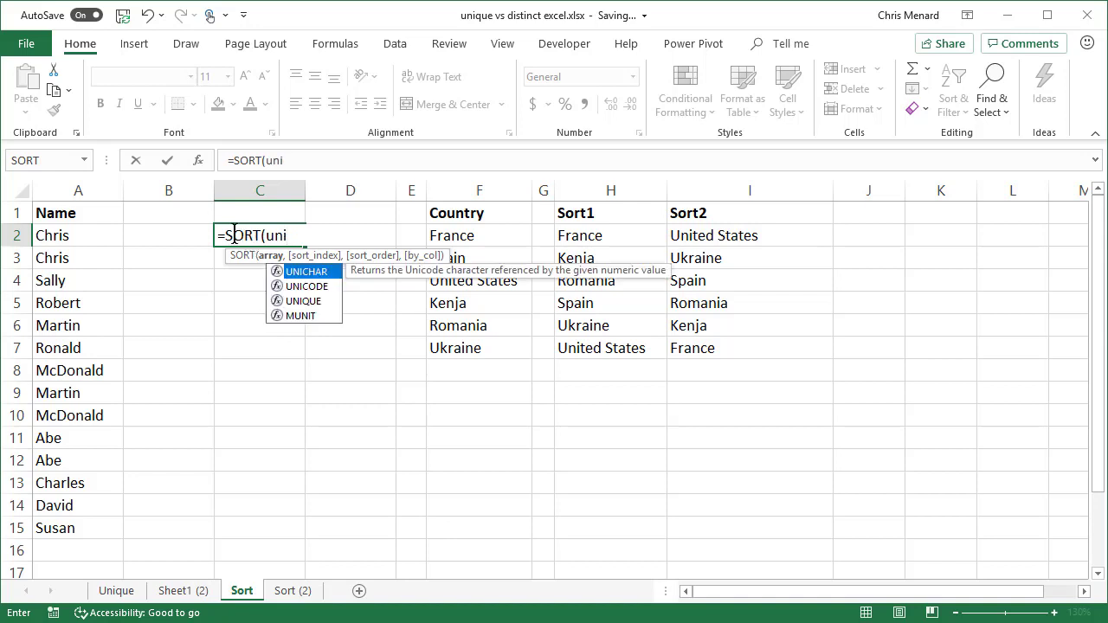
text(UNIQUE()
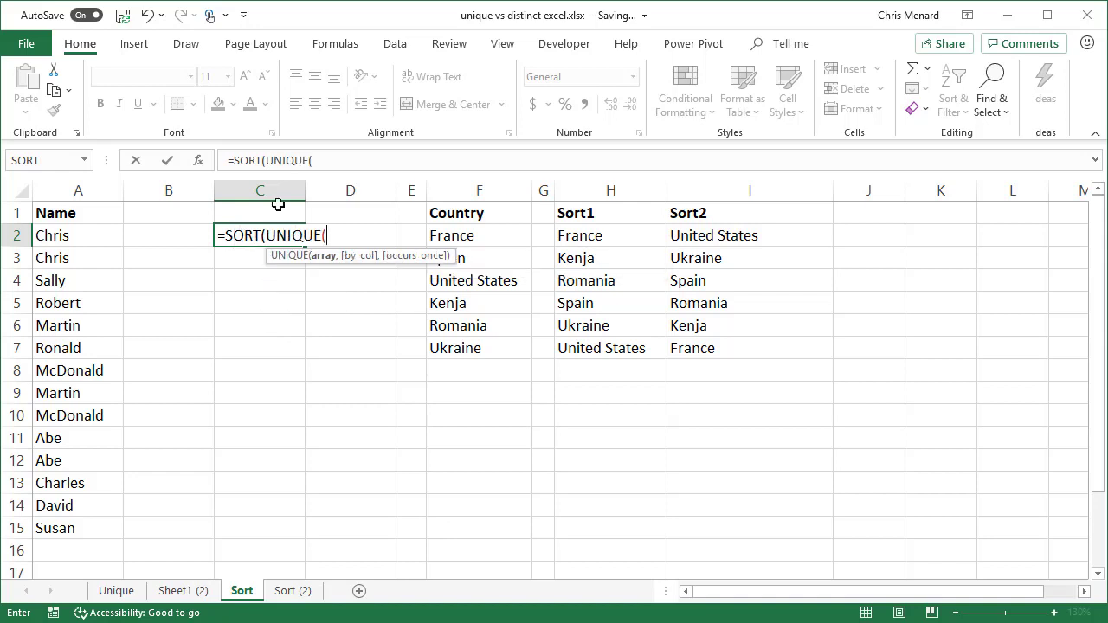
drag(78, 235, 78, 506)
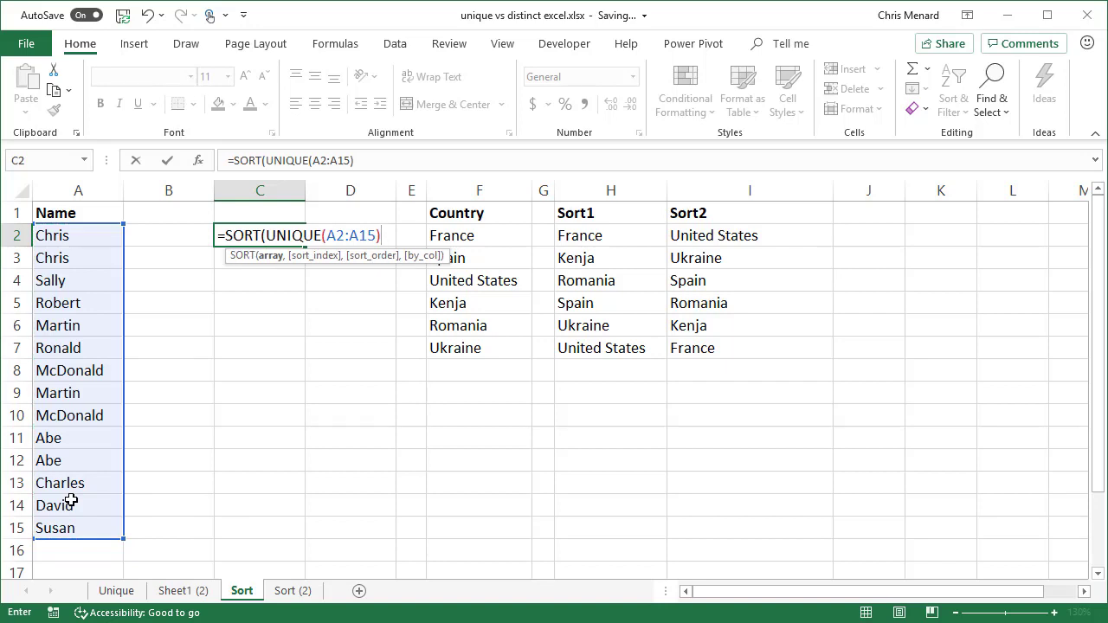
key(enter)
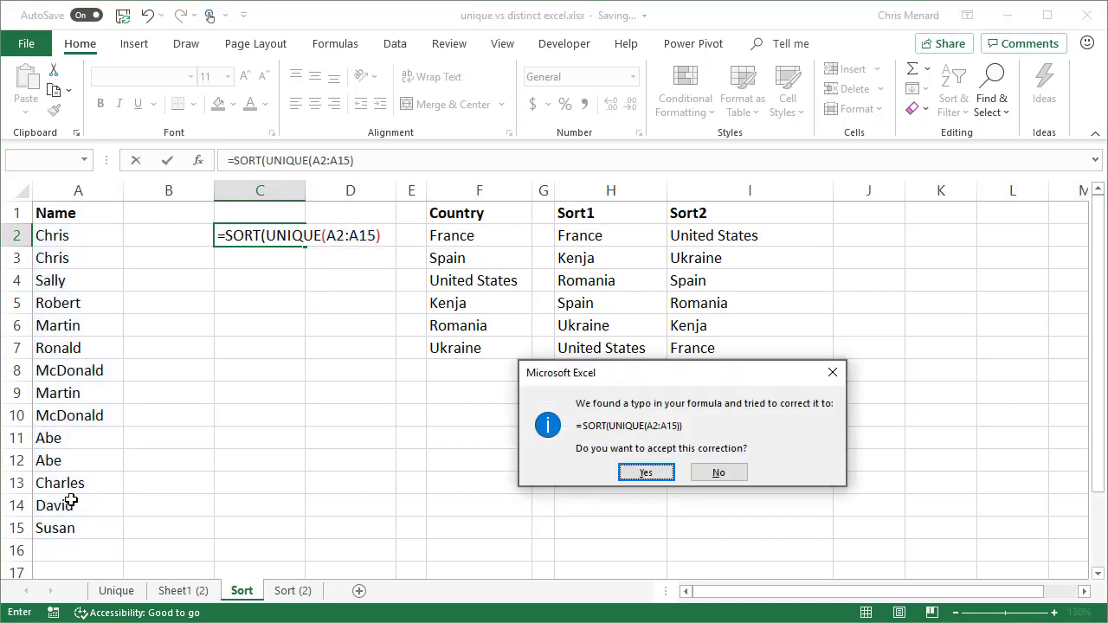
- Accept Excel's correction to =SORT(UNIQUE(A2:A15)), spilling unique names Abe to Susan
click(645, 471)
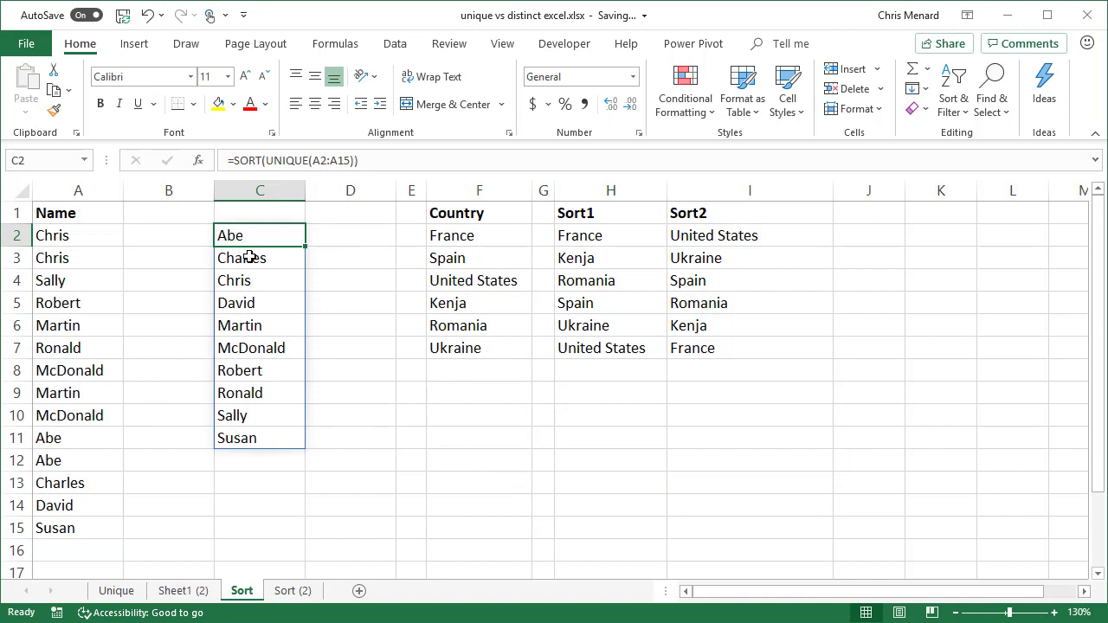
mouse_move(53, 256)
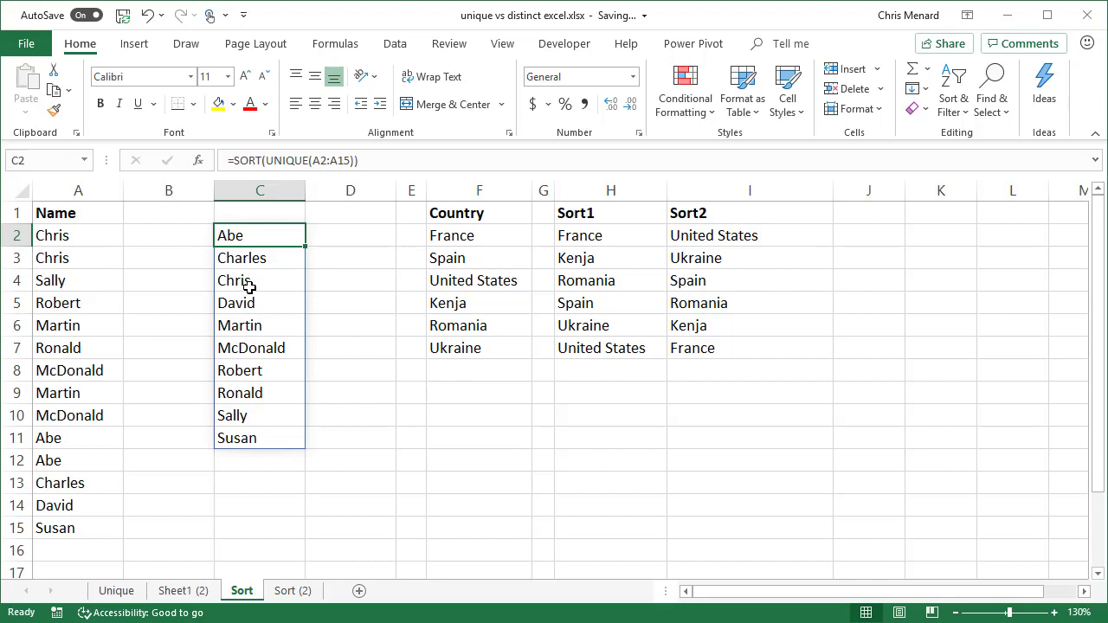
mouse_move(90, 315)
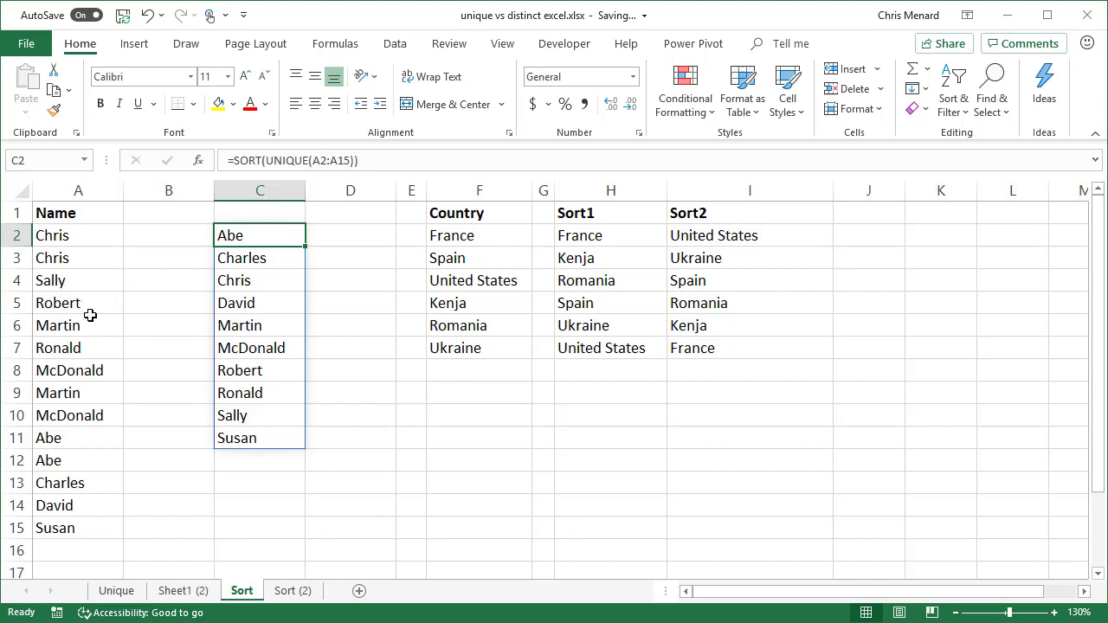
mouse_move(236, 346)
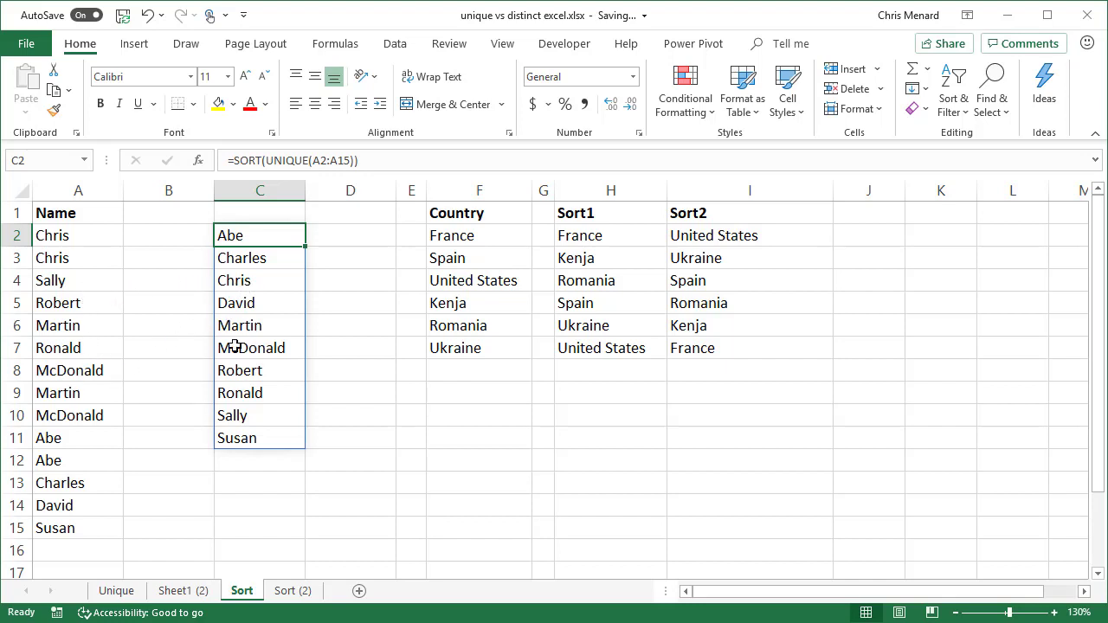